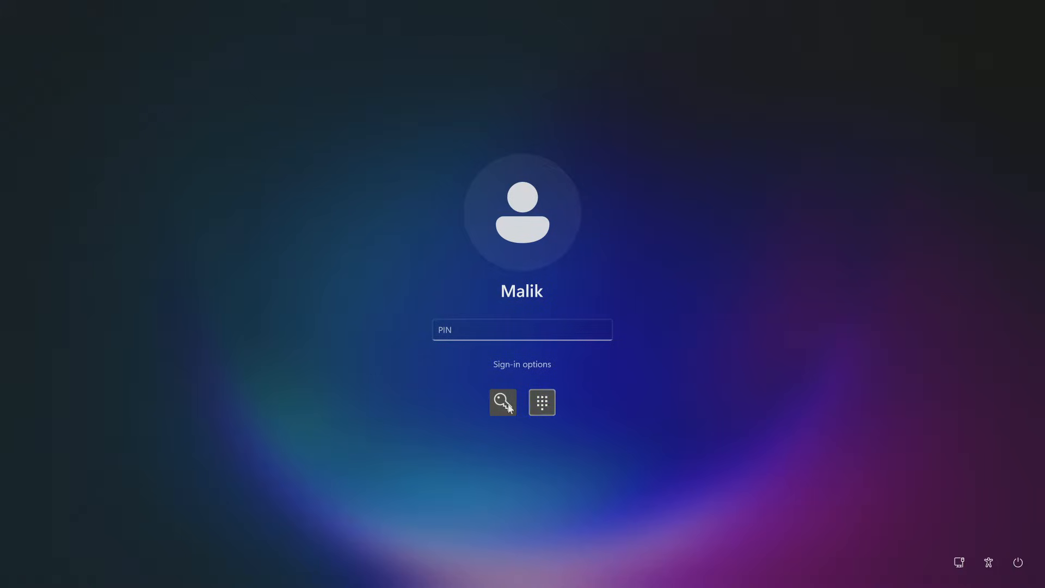
- Attempt a password sign-in, get rejected, and dismiss the incorrect password message
left_click(503, 402)
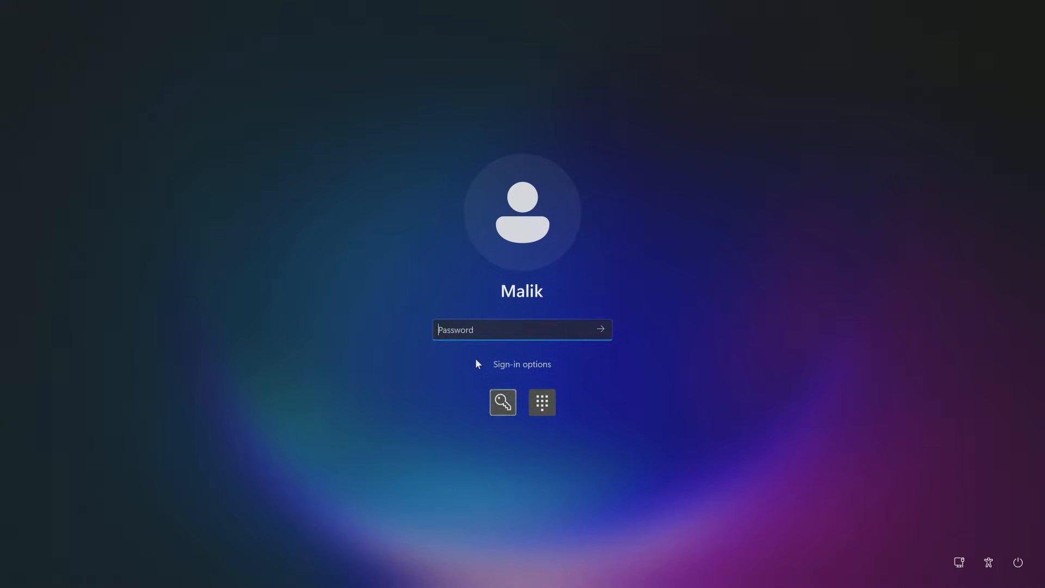
type("••")
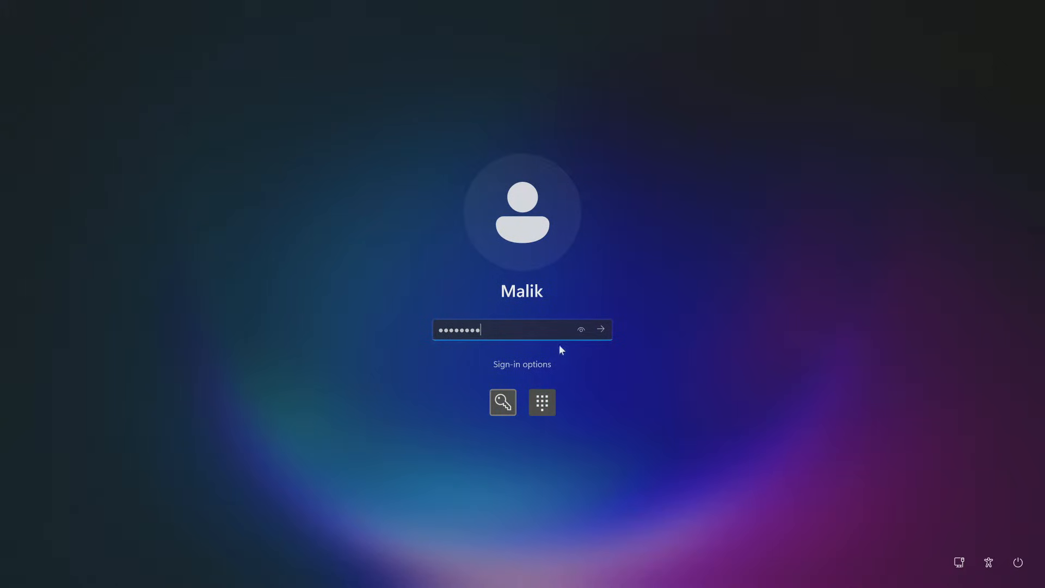
left_click(599, 329)
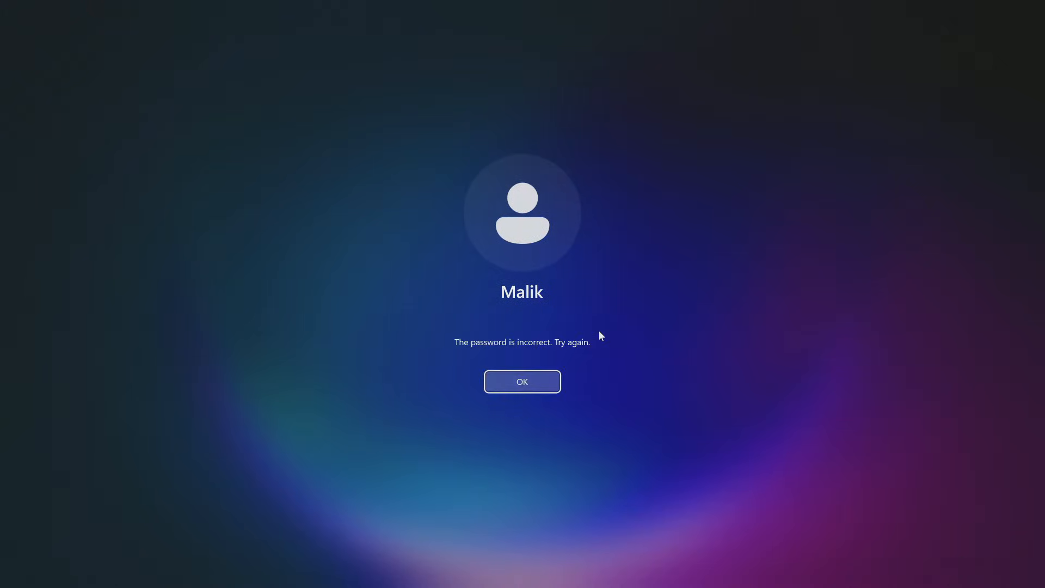
left_click(522, 381)
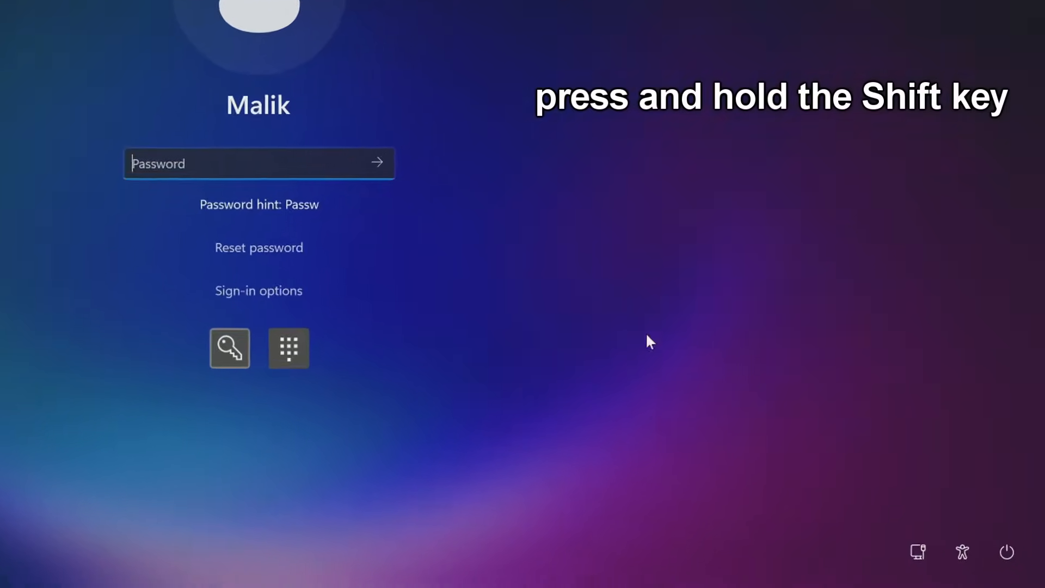
- Restart the PC from the power menu into recovery options, despite unsaved-work warning
left_click(1007, 552)
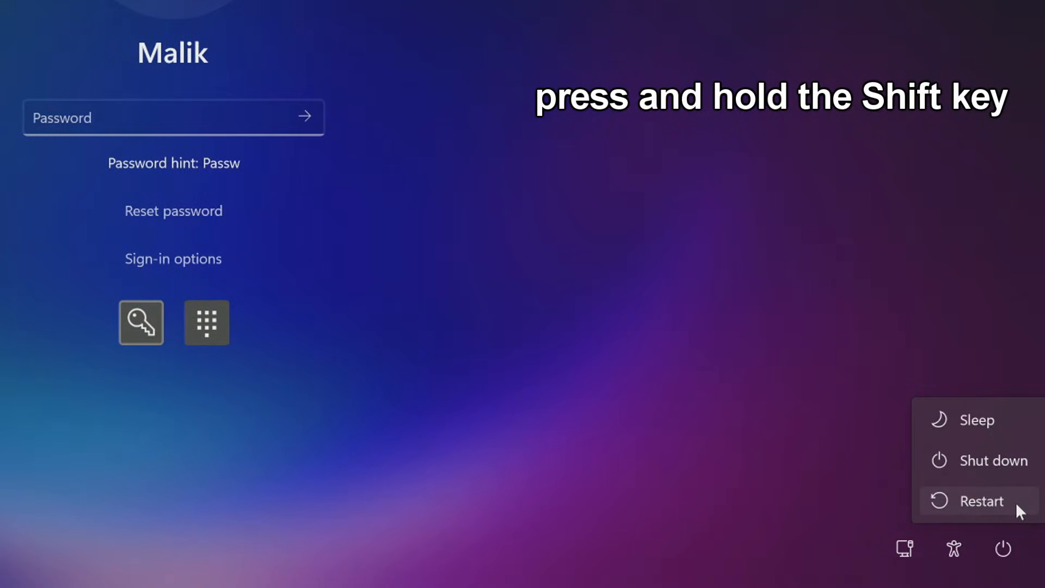
left_click(981, 501)
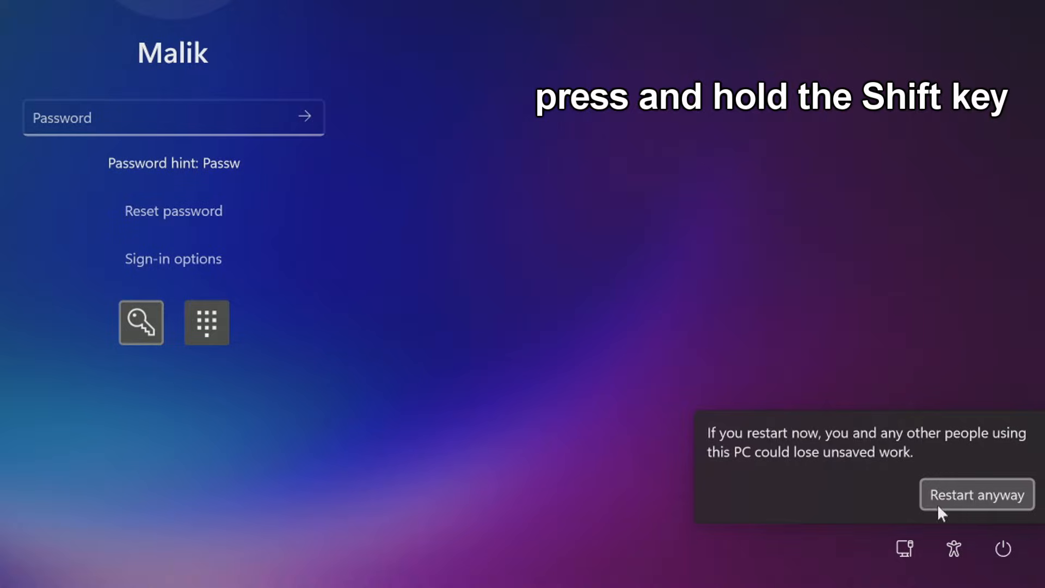
left_click(977, 495)
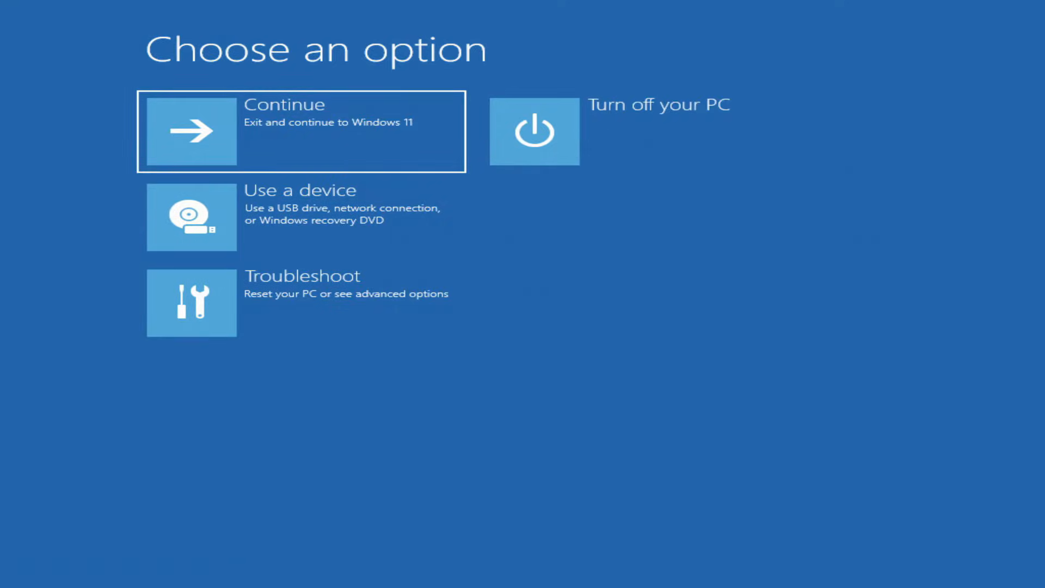
mouse_move(533, 321)
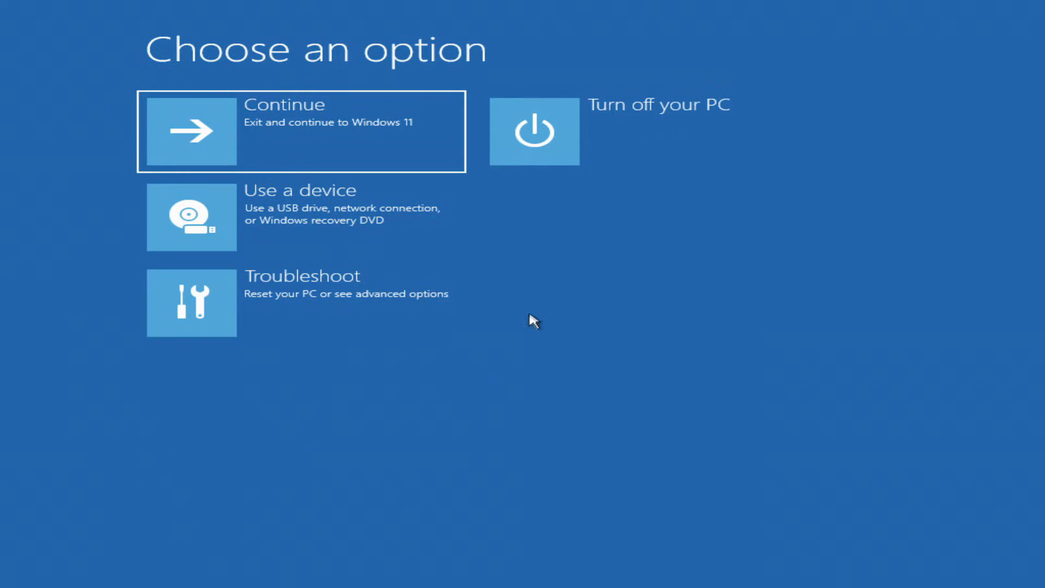
- Go to Troubleshoot and choose Reset this PC
left_click(192, 302)
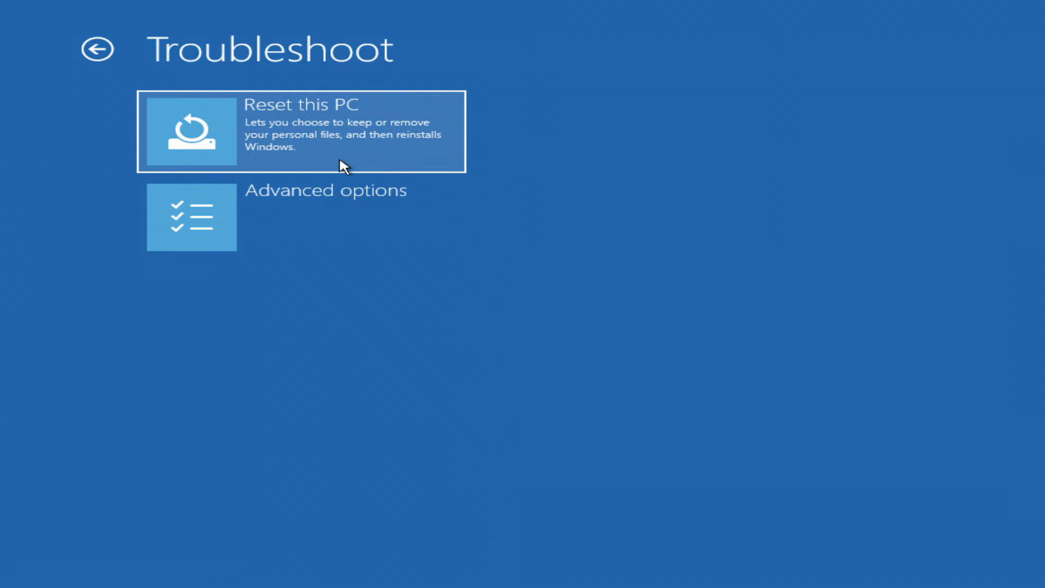
left_click(303, 131)
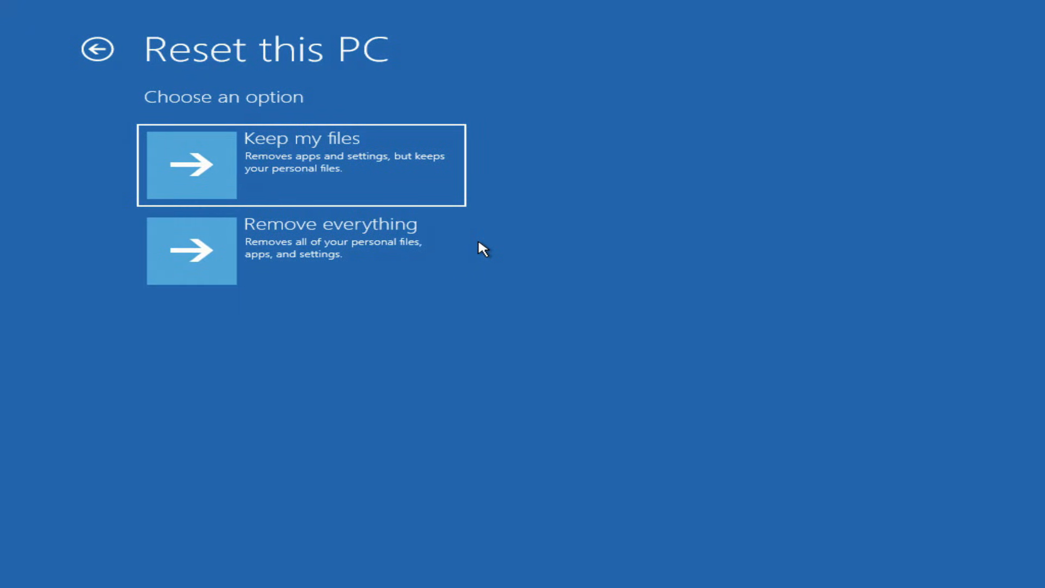
- Choose Remove everything and reinstall Windows via Local reinstall
left_click(301, 164)
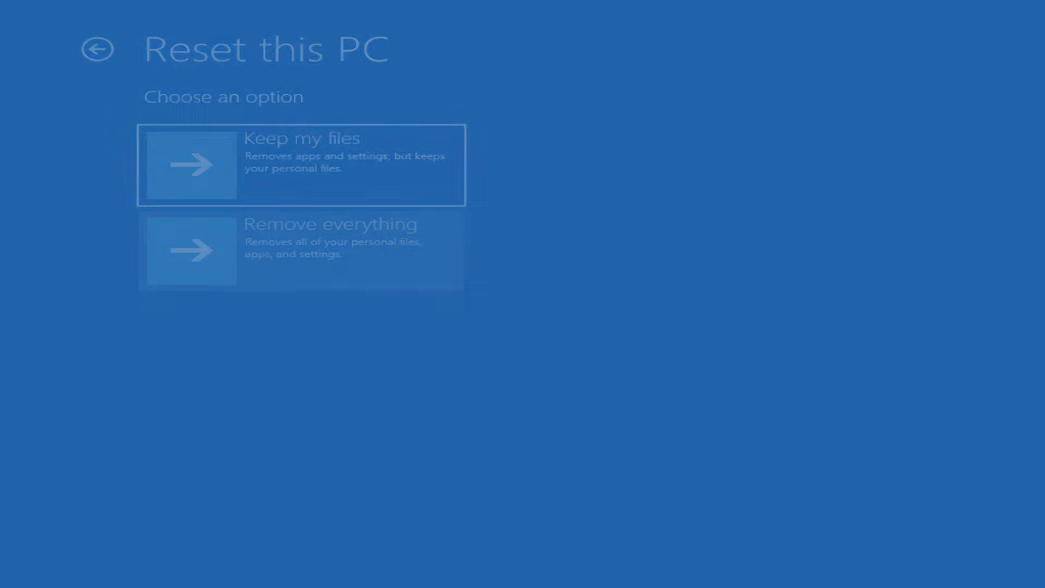
left_click(301, 165)
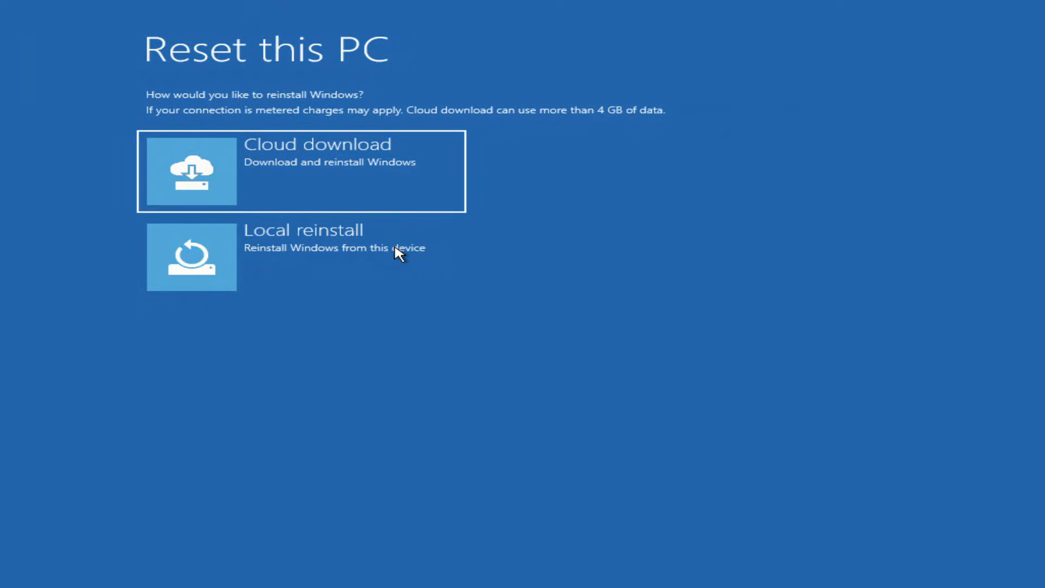
mouse_move(460, 197)
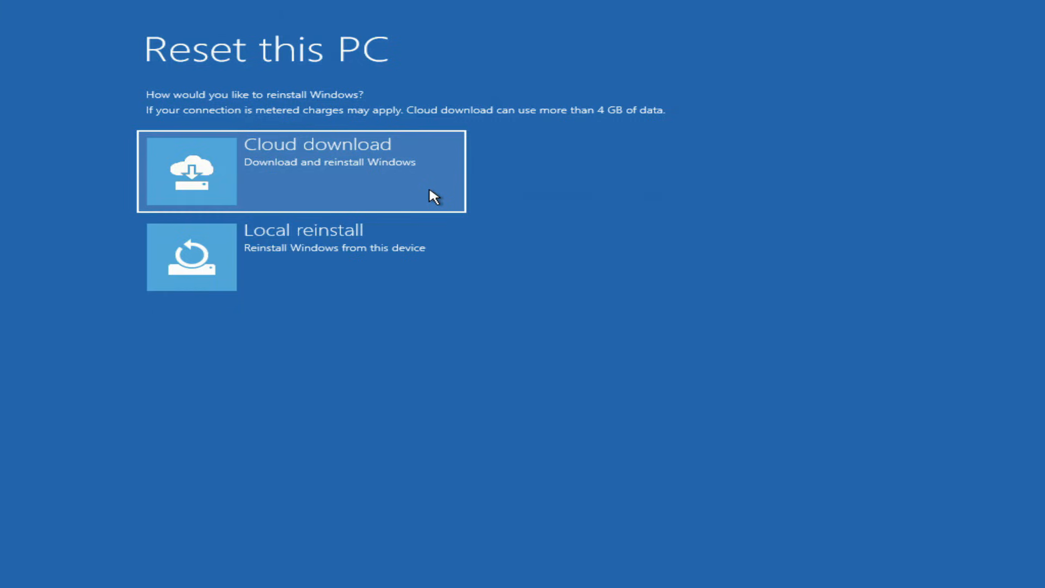
mouse_move(436, 276)
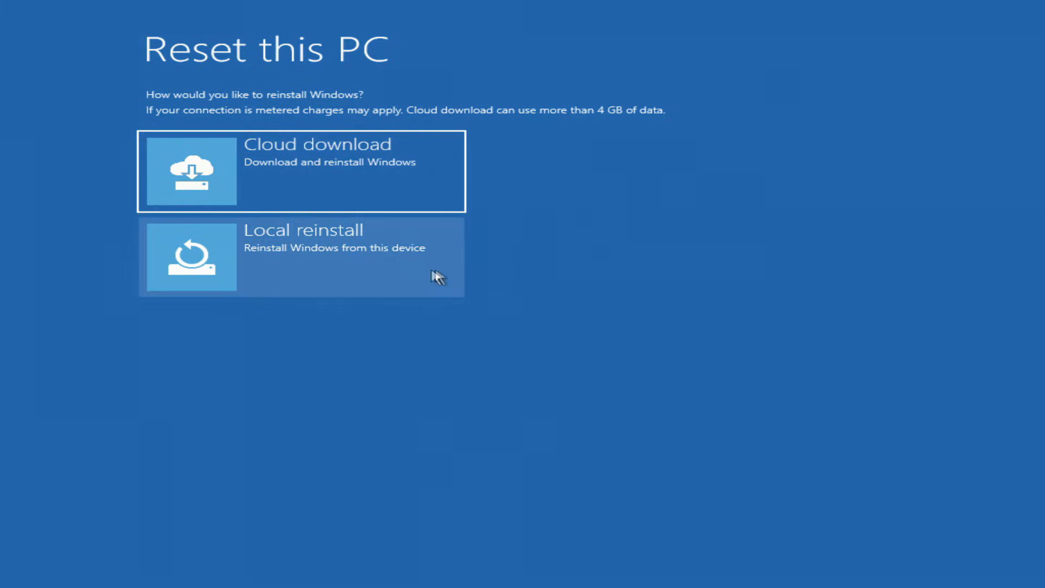
mouse_move(419, 276)
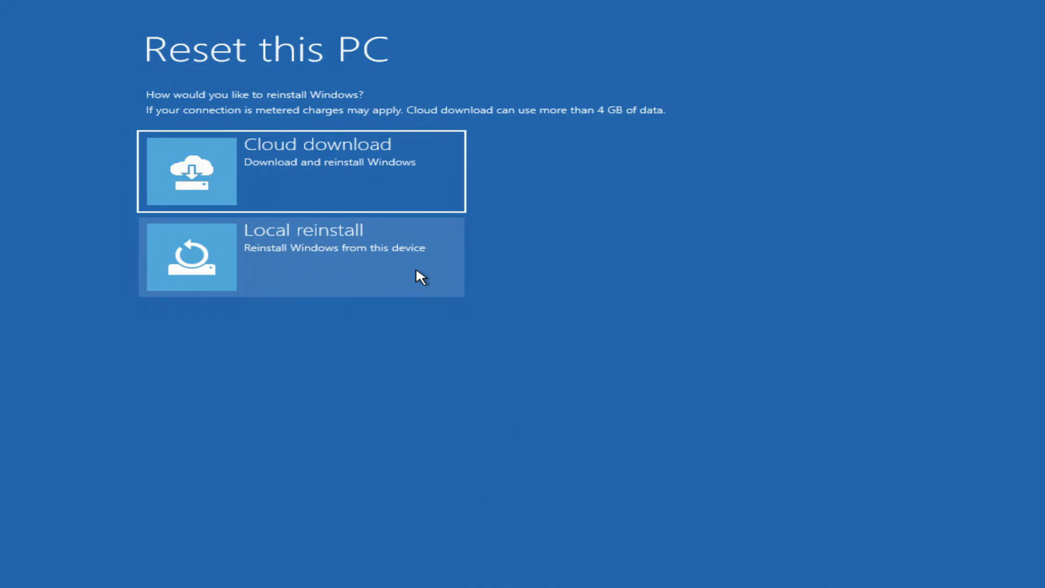
left_click(301, 256)
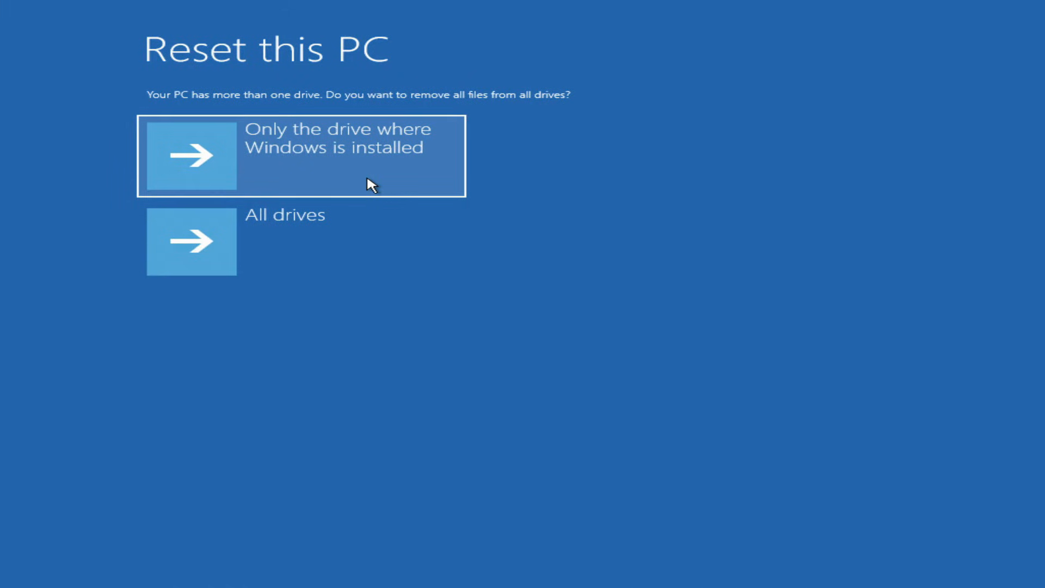
- Wipe only the Windows drive, just removing files without full cleaning
left_click(300, 156)
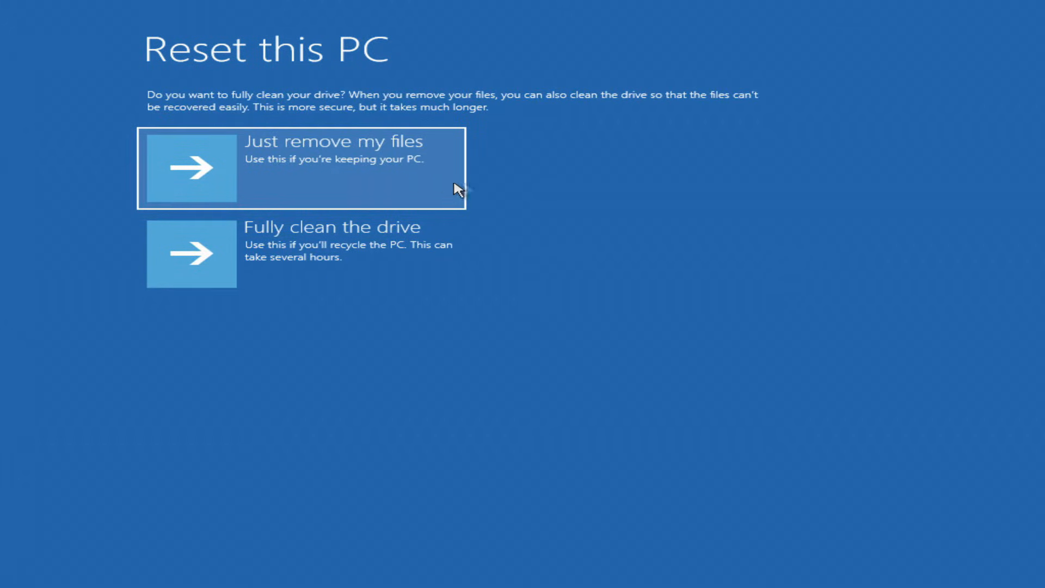
mouse_move(419, 276)
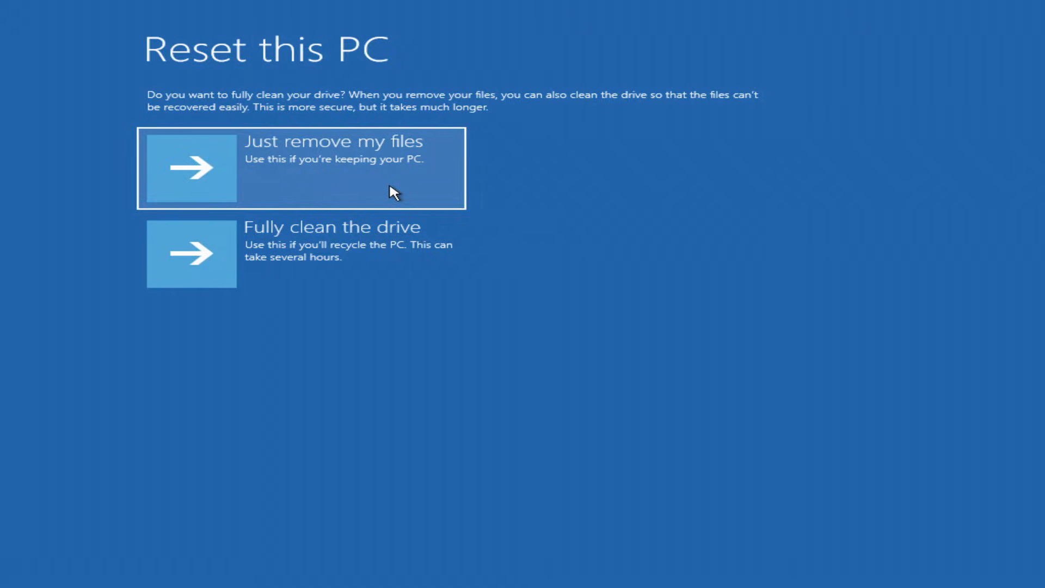
left_click(300, 167)
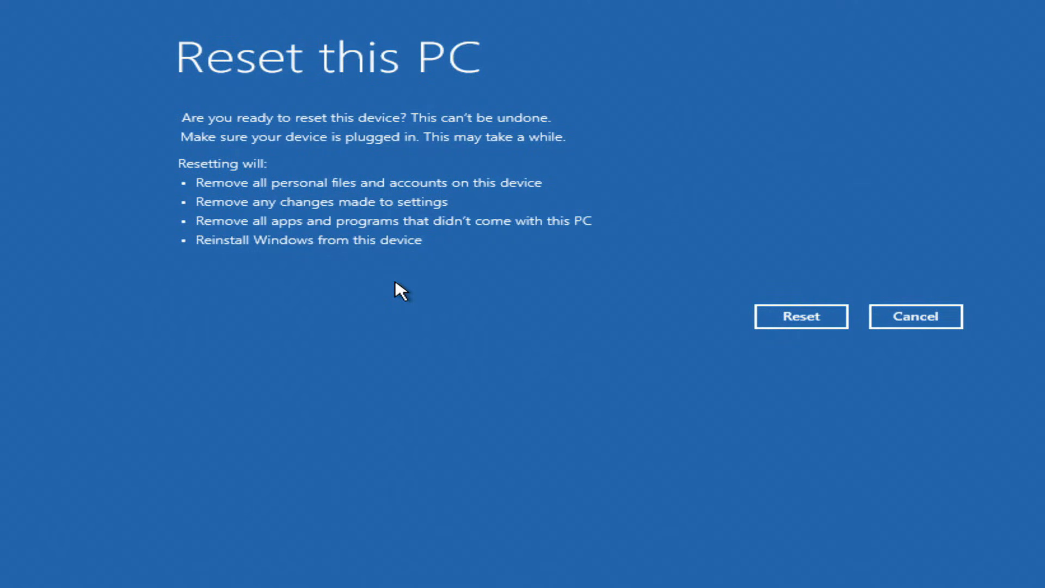
mouse_move(906, 423)
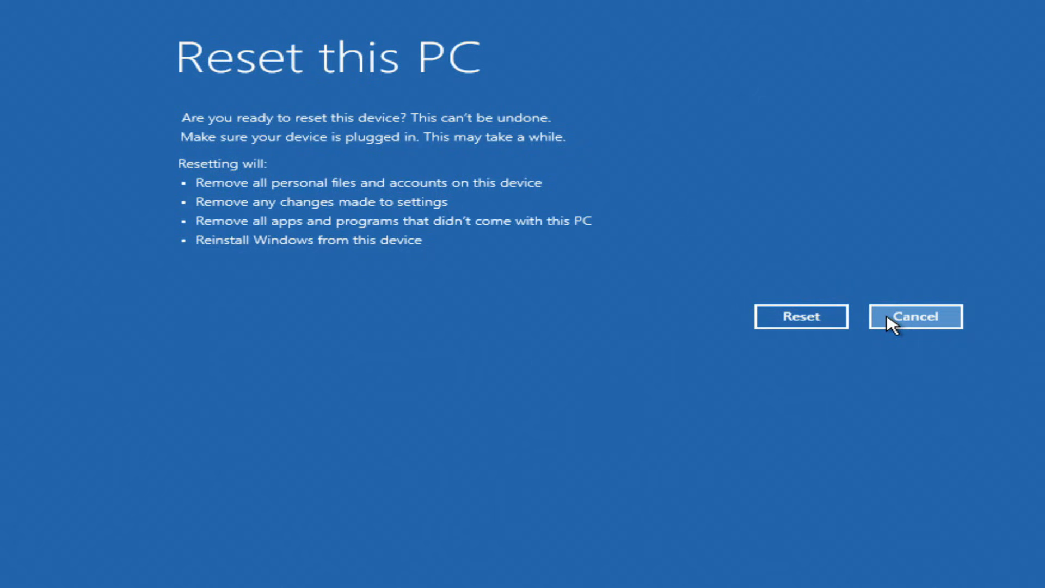
mouse_move(773, 321)
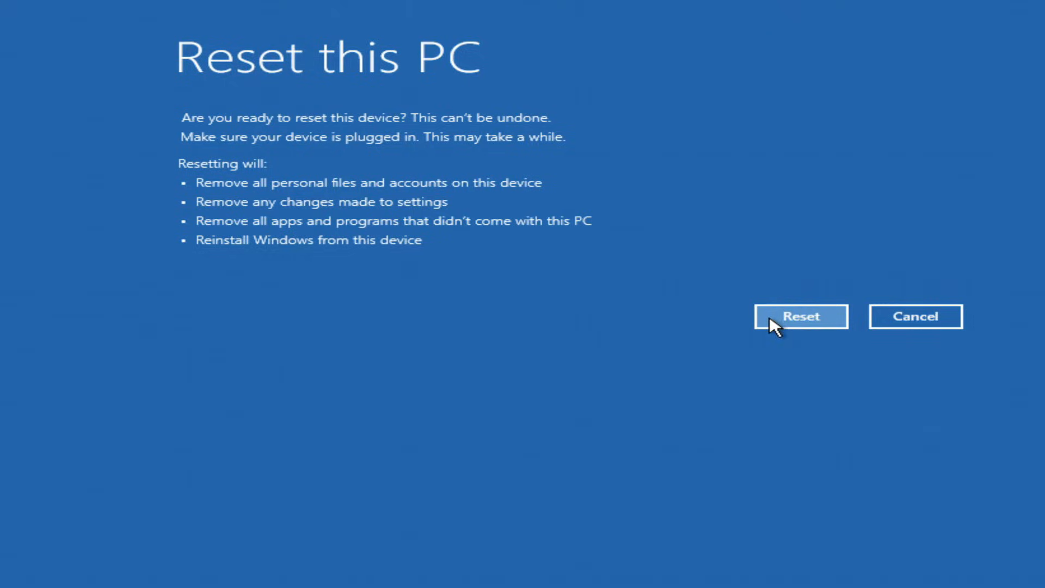
- Confirm the summary and start the reset
left_click(801, 316)
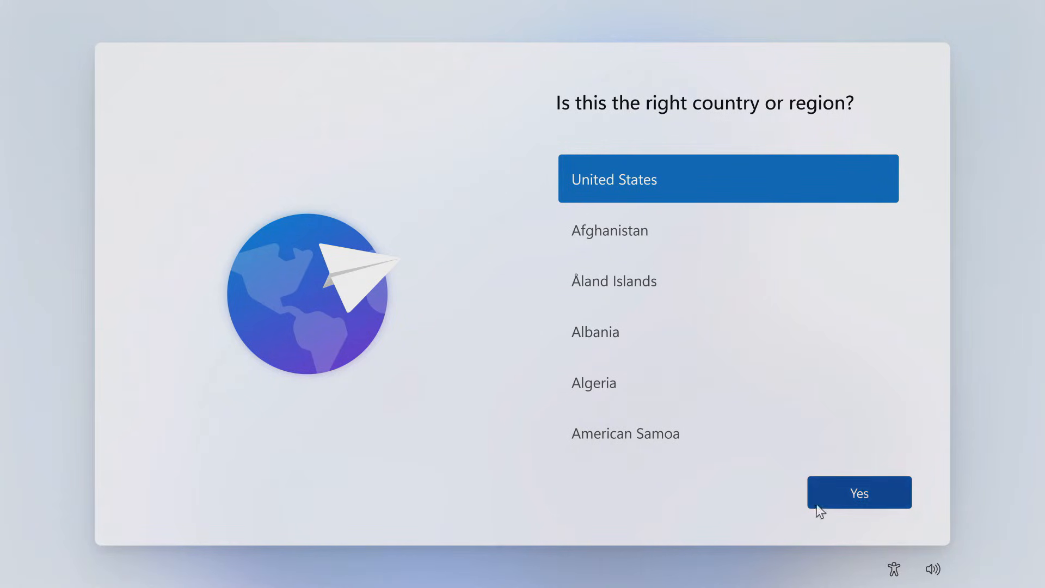
- Confirm United States, skip a second keyboard layout, and accept the license
left_click(858, 492)
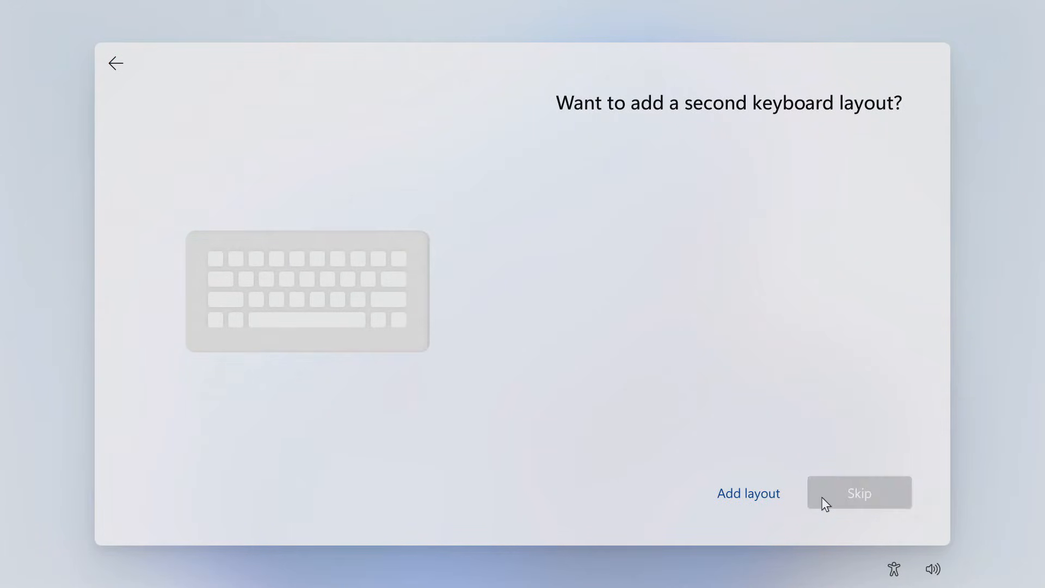
left_click(859, 493)
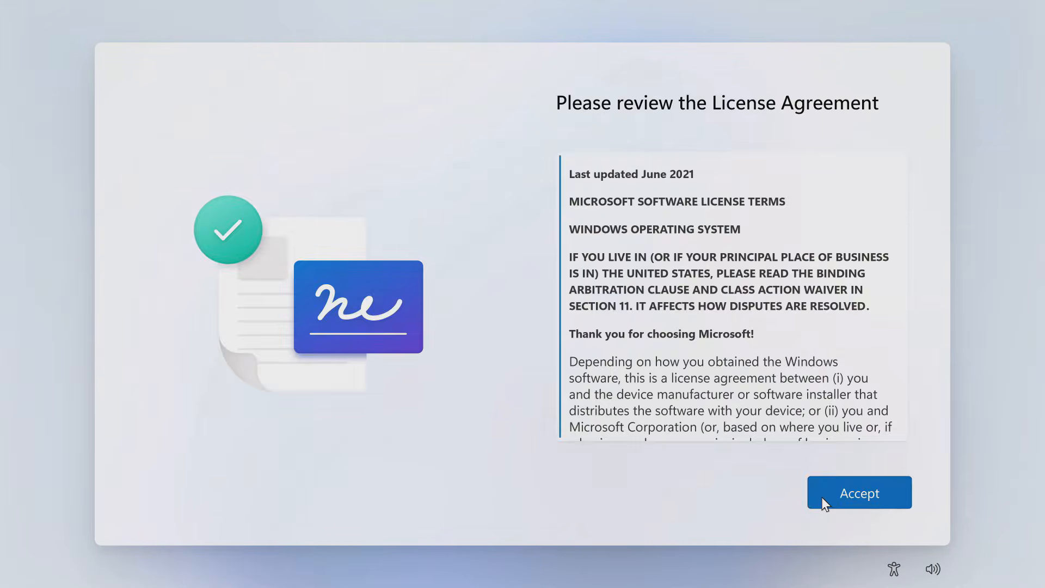
left_click(859, 492)
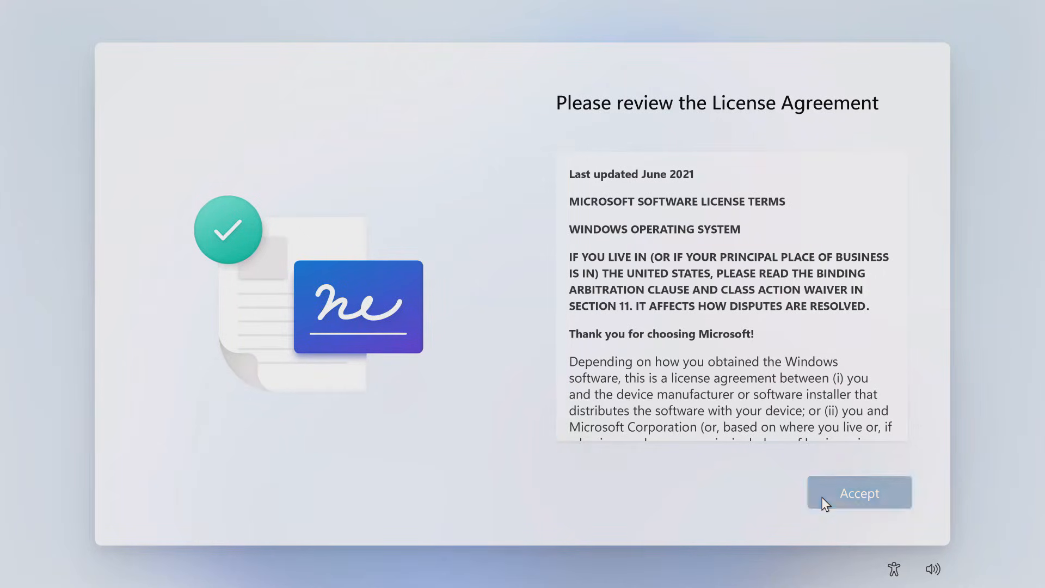
left_click(858, 493)
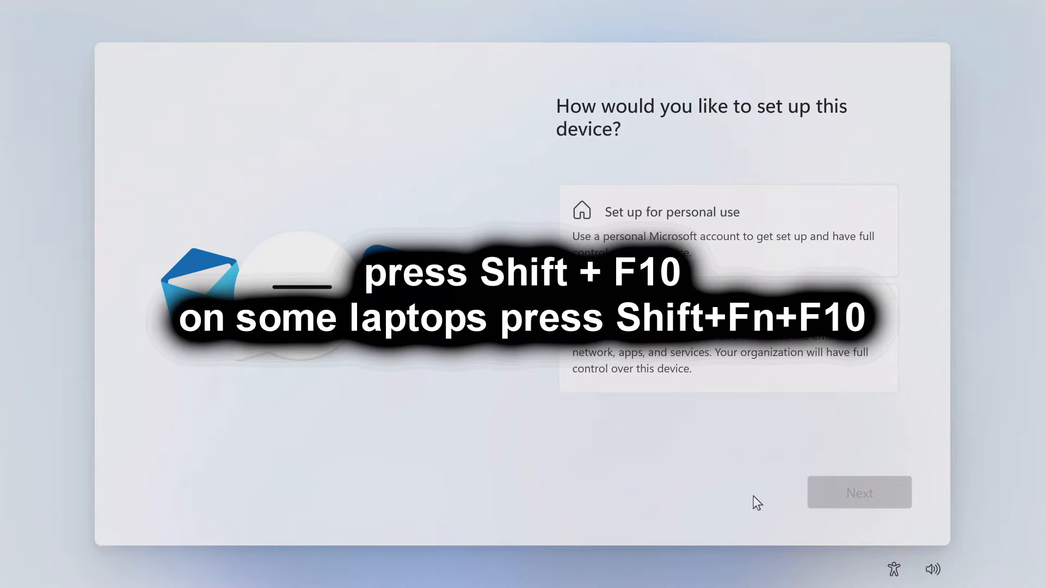
- Open Command Prompt with Shift+F10 and run oobe\bypassnro
key("shift+f10")
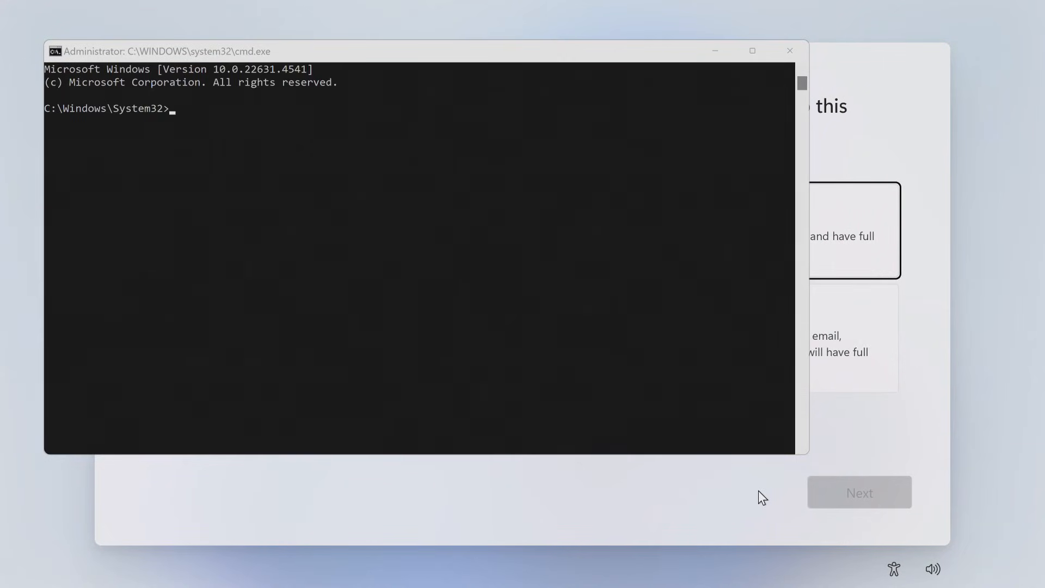
mouse_move(467, 130)
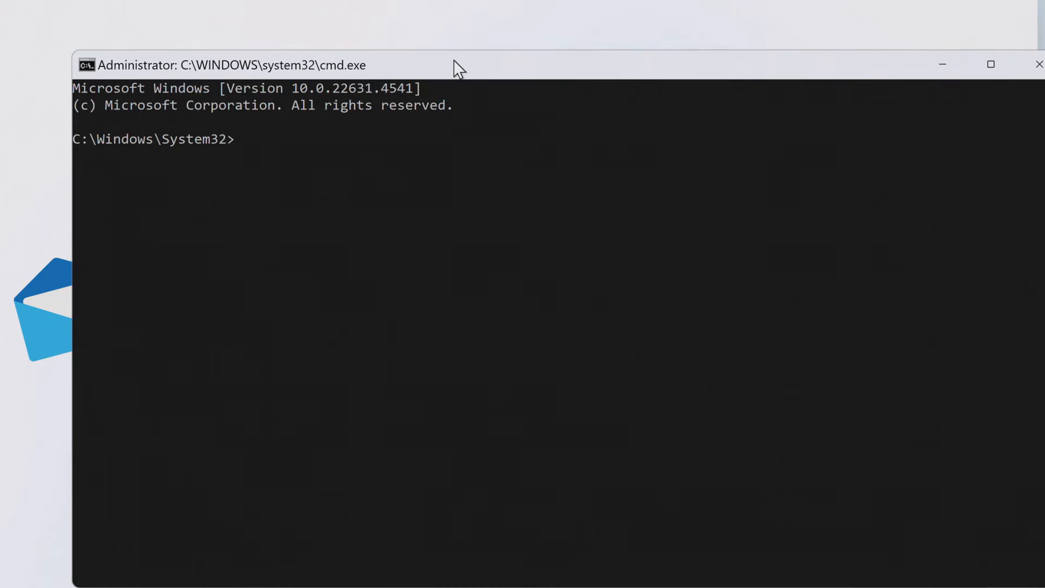
type("oob")
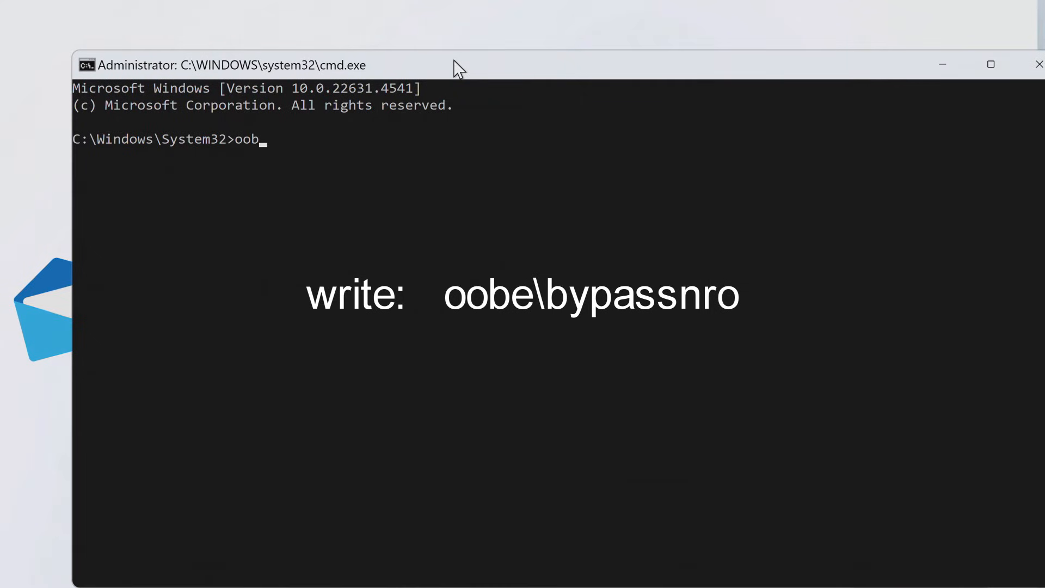
type("e\\")
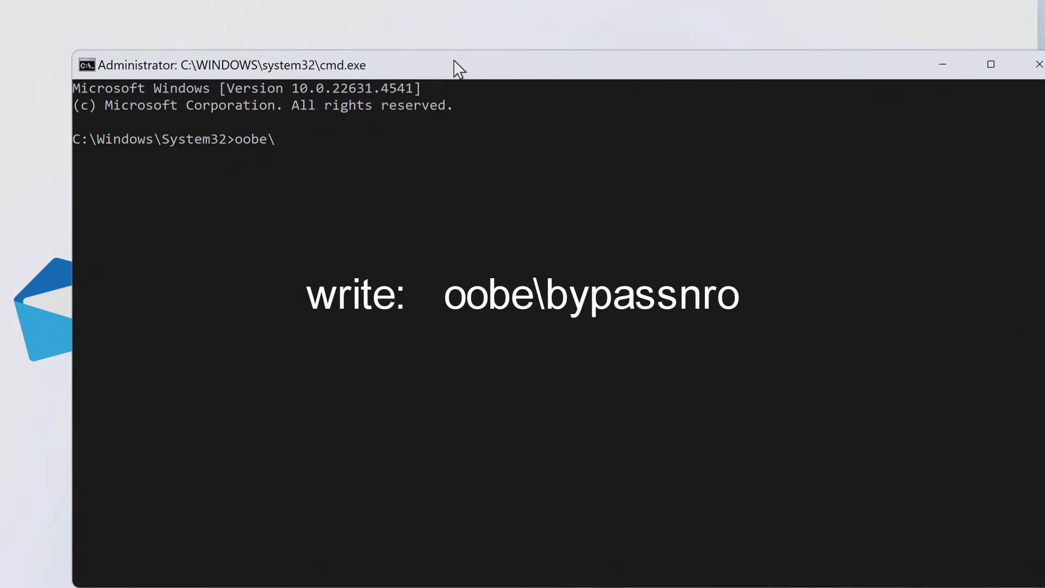
type("byp")
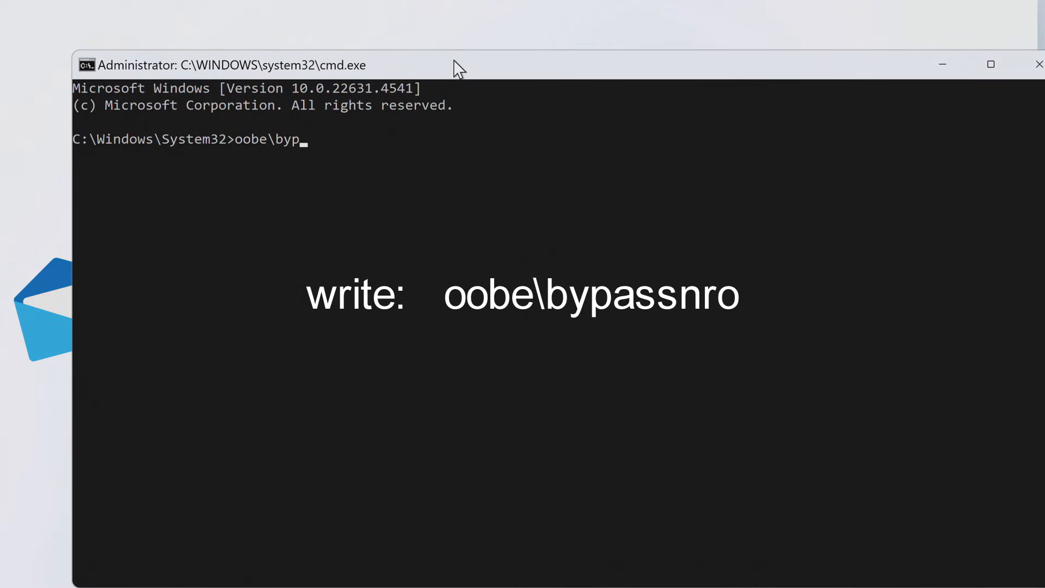
type("assn")
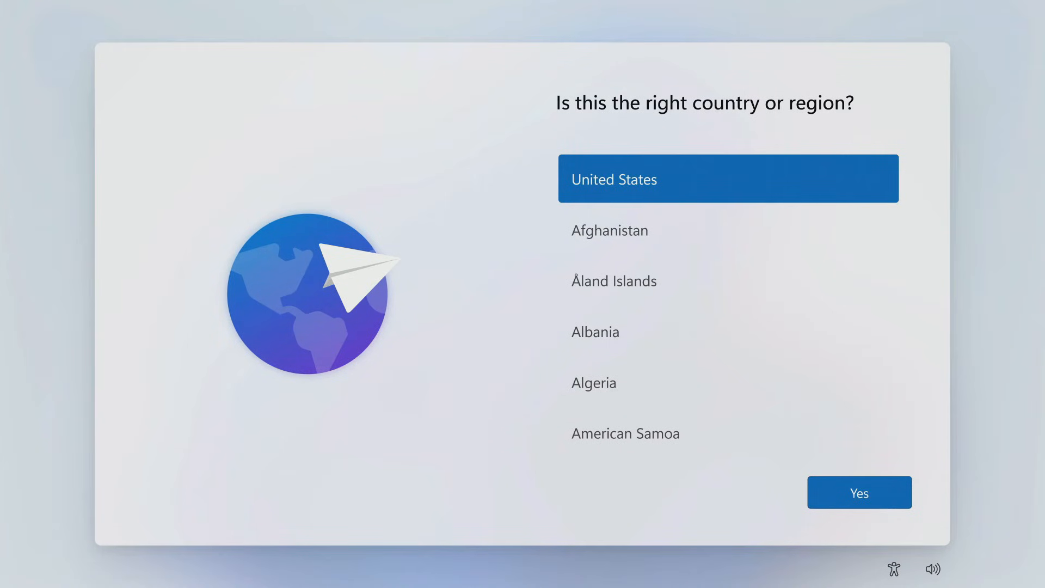
mouse_move(522, 362)
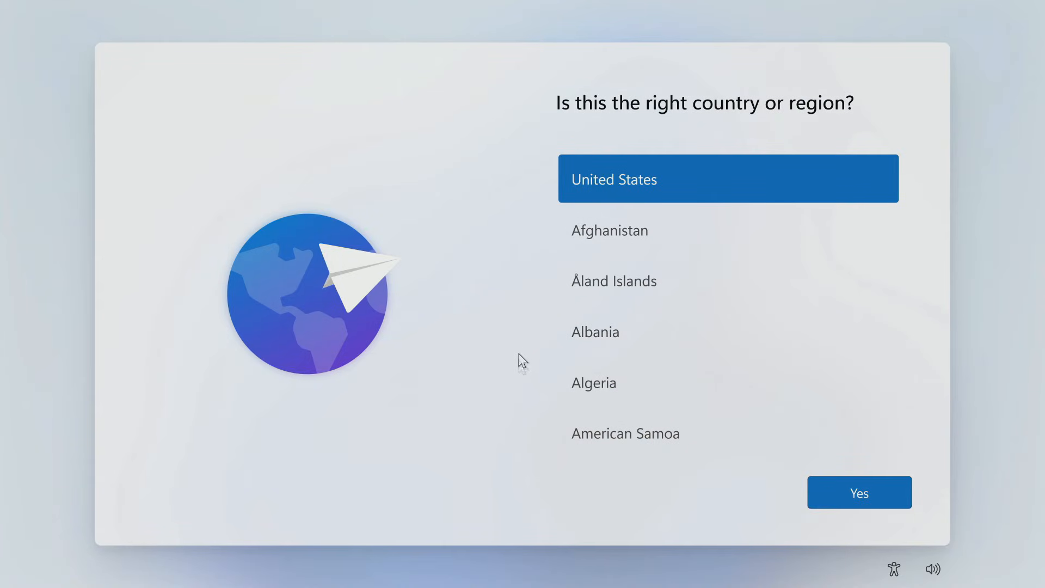
- Confirm United States and the US keyboard layout, skipping a second layout
left_click(860, 493)
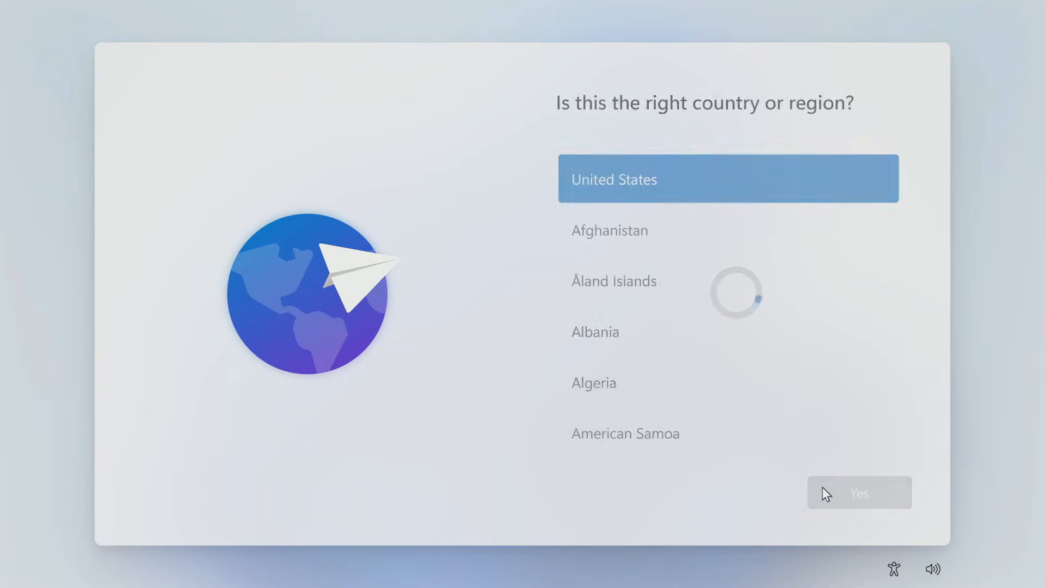
left_click(859, 493)
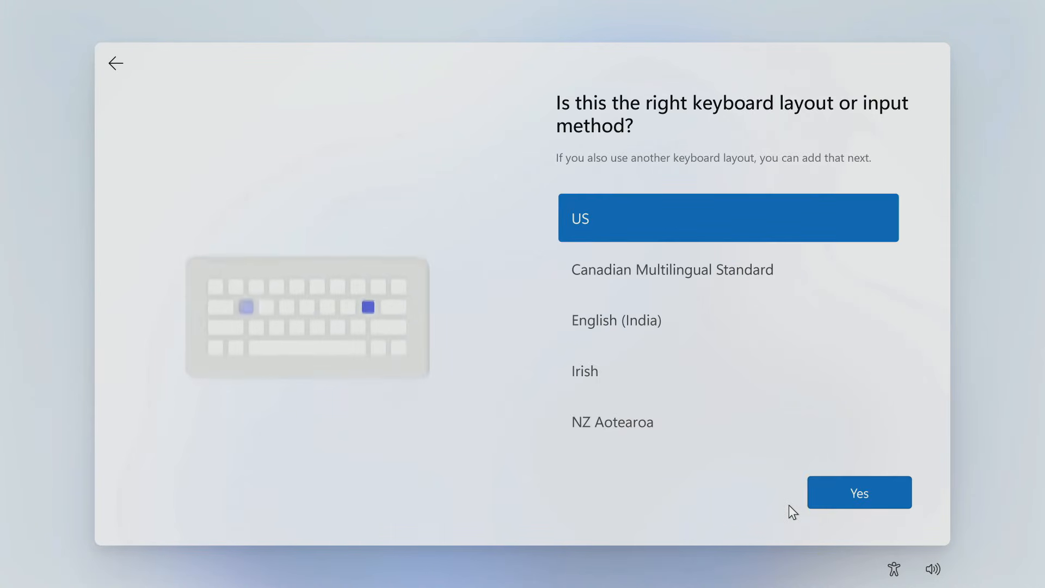
left_click(859, 492)
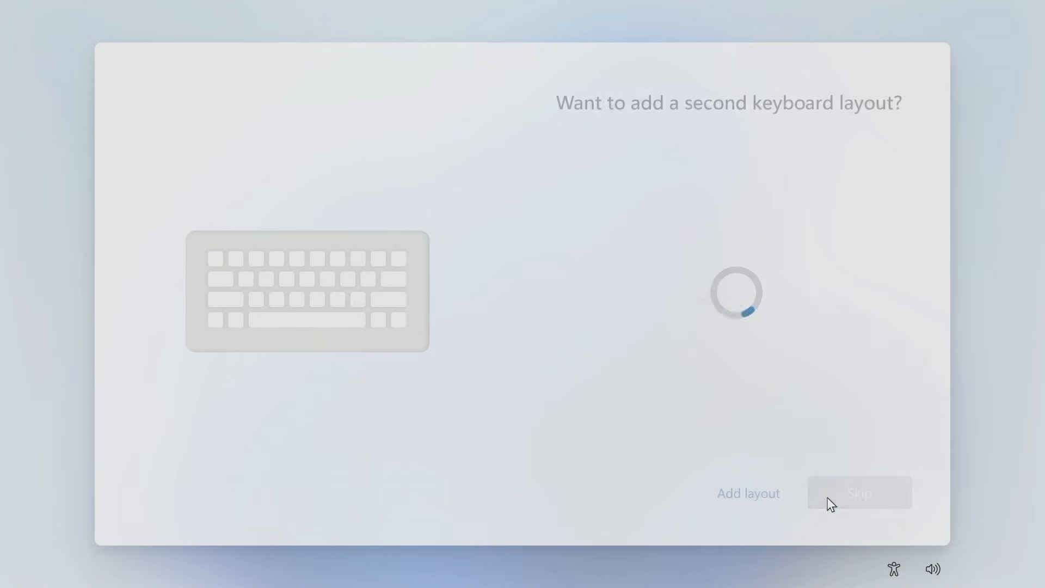
left_click(859, 494)
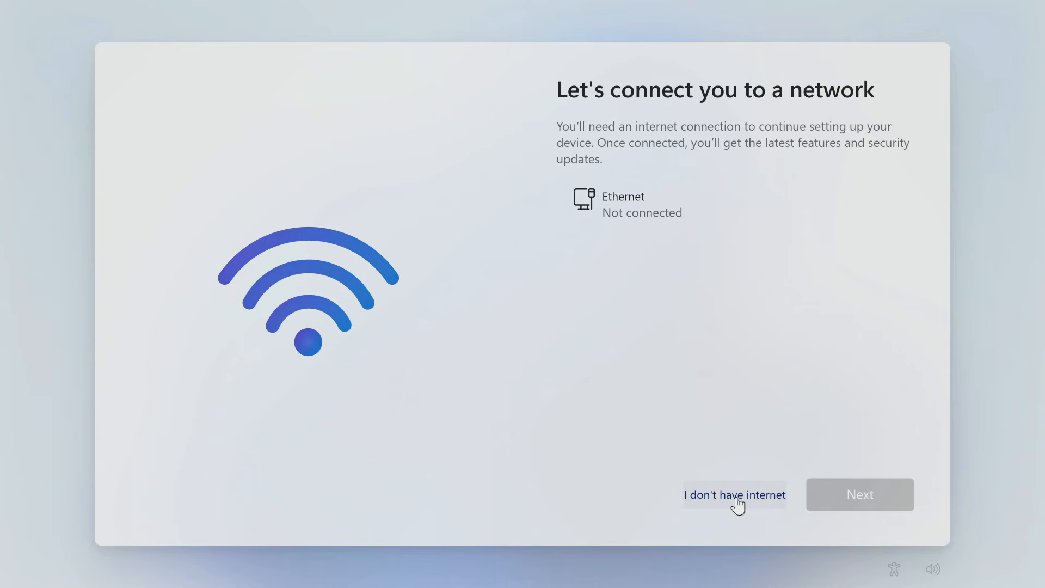
- Continue offline with limited setup and name the local account 'lik'
left_click(733, 495)
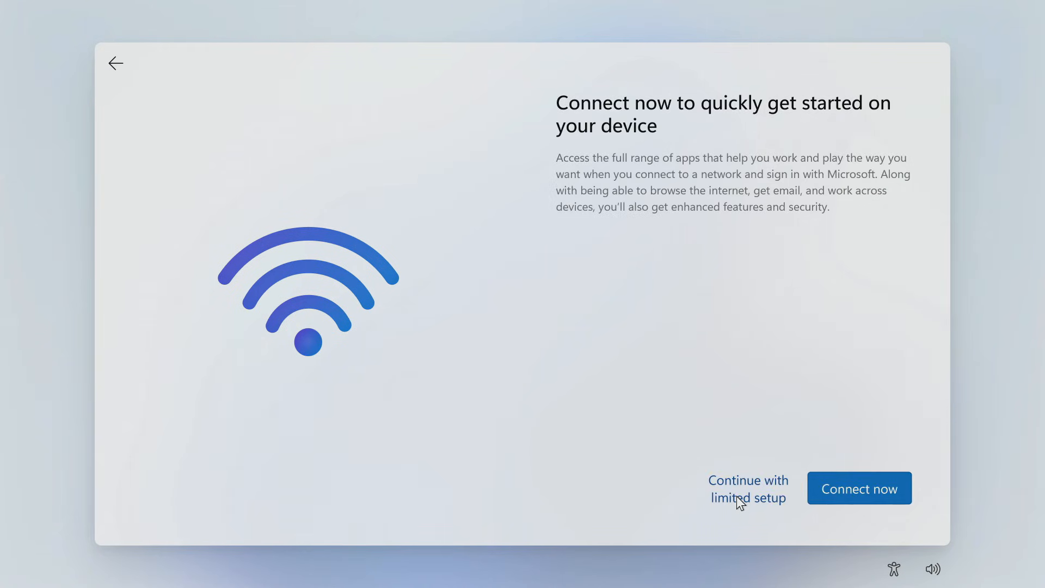
left_click(749, 489)
type("Ma")
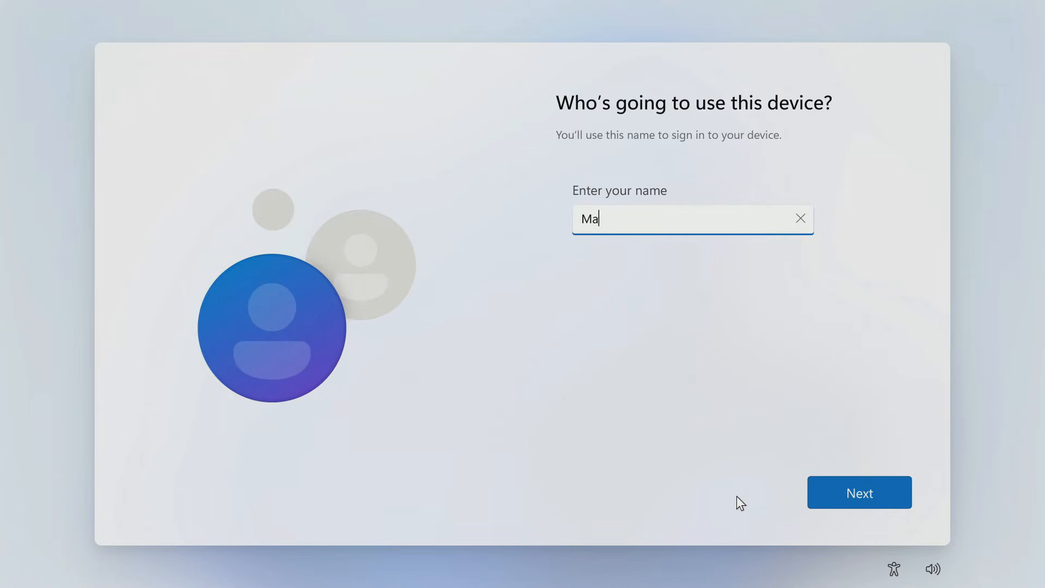
type("lik")
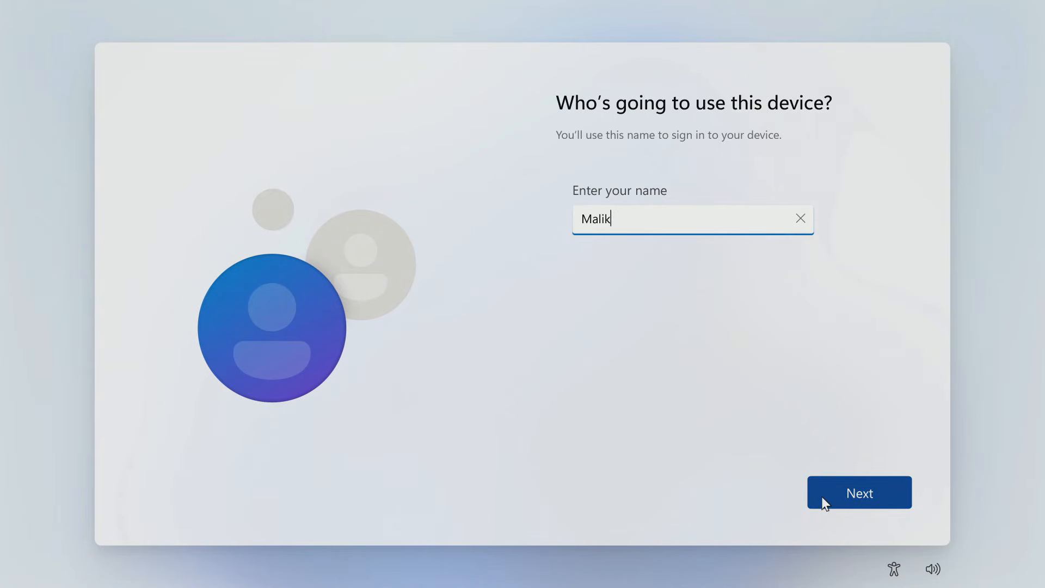
left_click(858, 493)
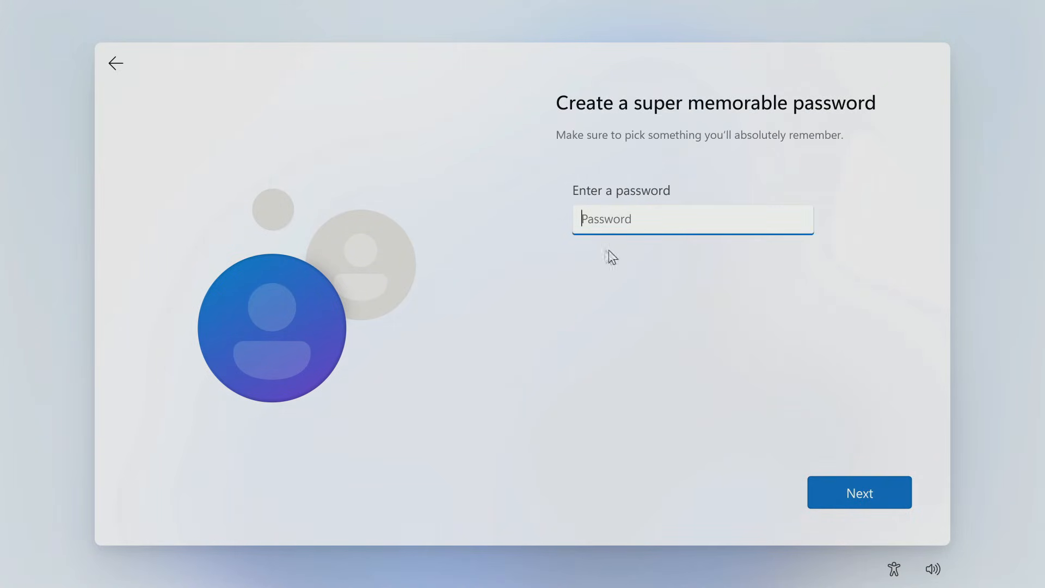
mouse_move(731, 445)
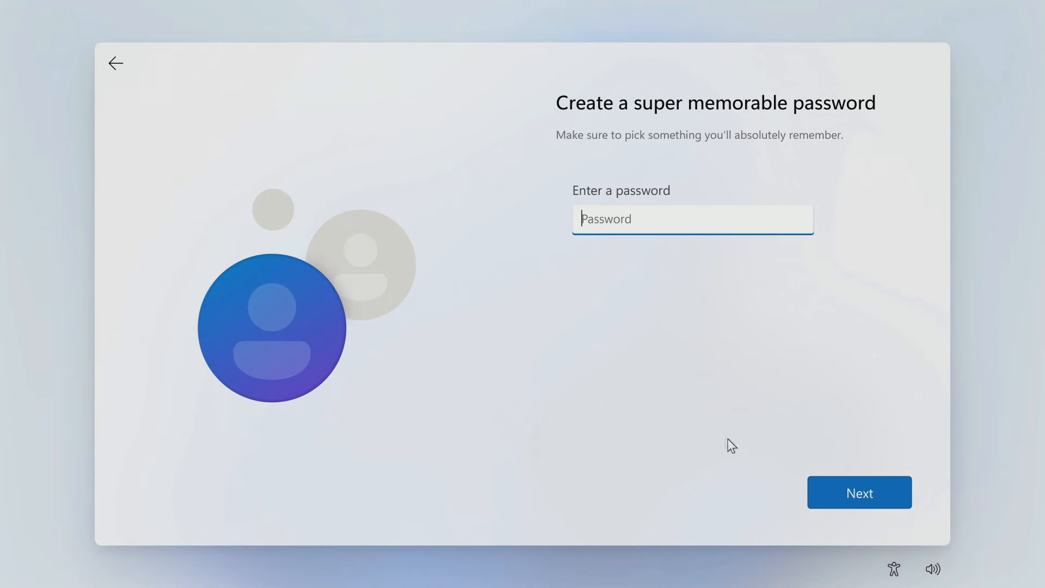
- Leave the account password blank and accept the privacy settings
left_click(859, 493)
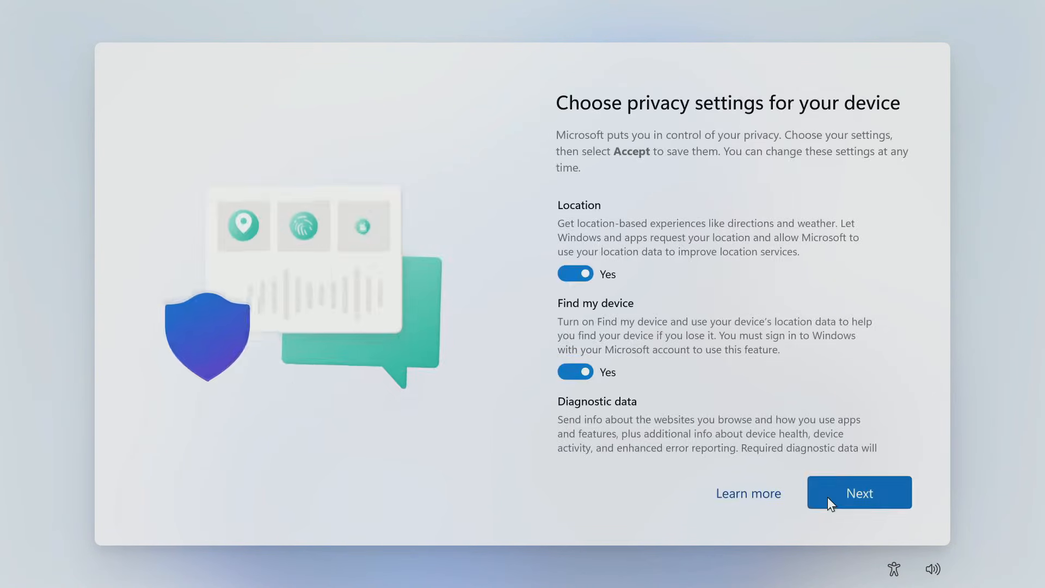
scroll("down", 3)
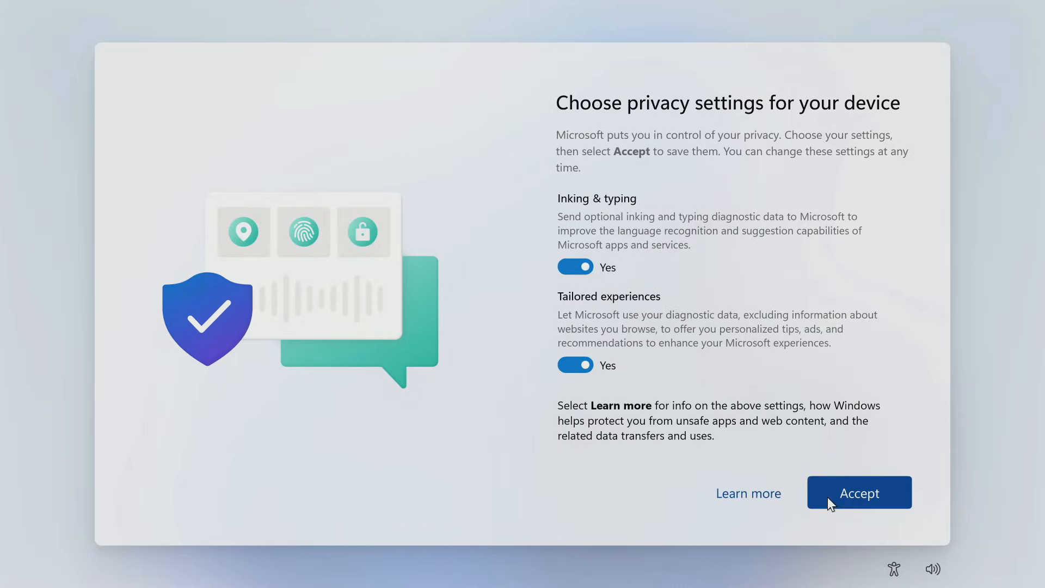
left_click(859, 492)
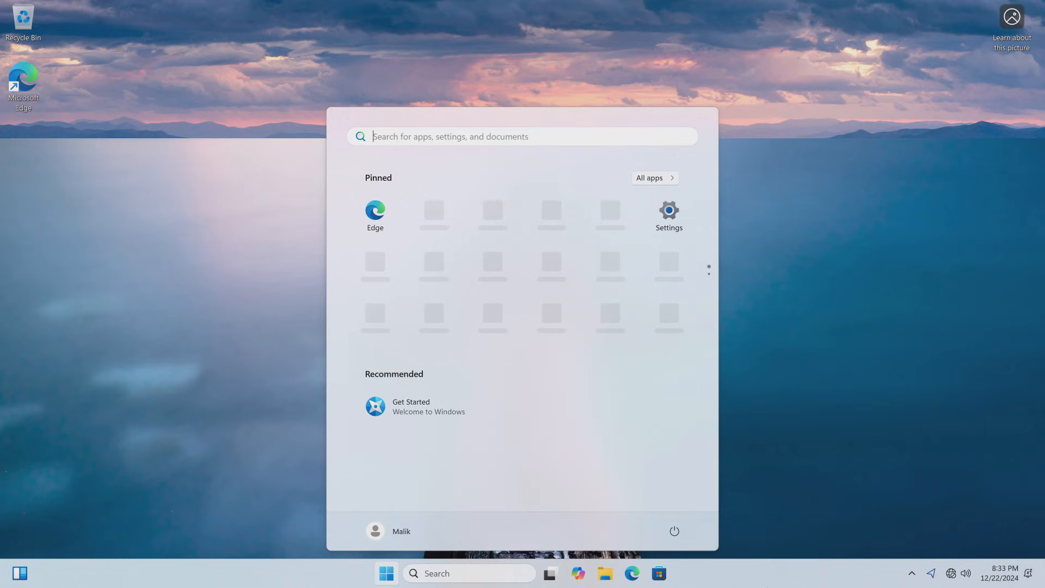
mouse_move(701, 457)
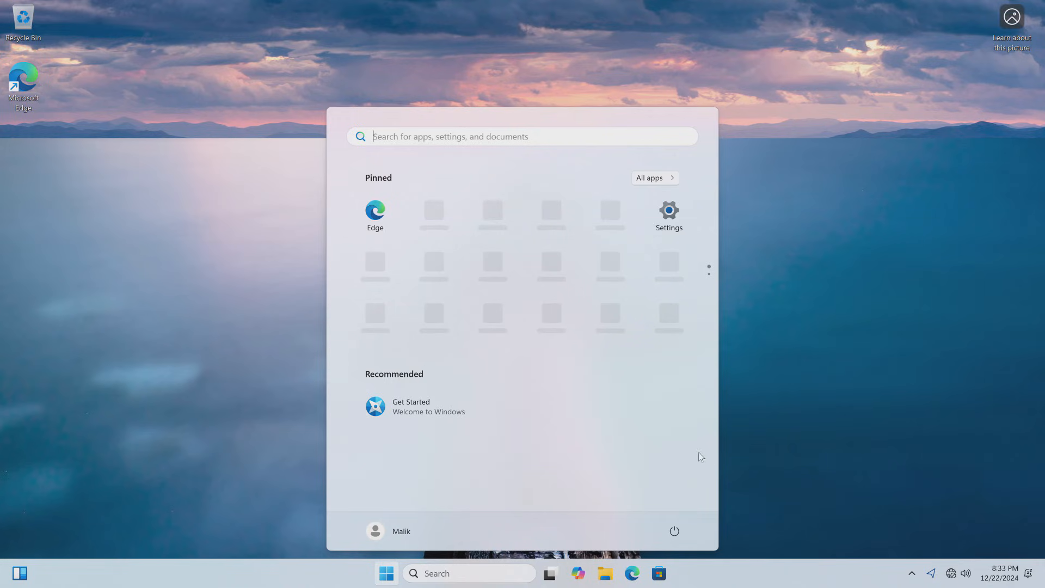
mouse_move(560, 375)
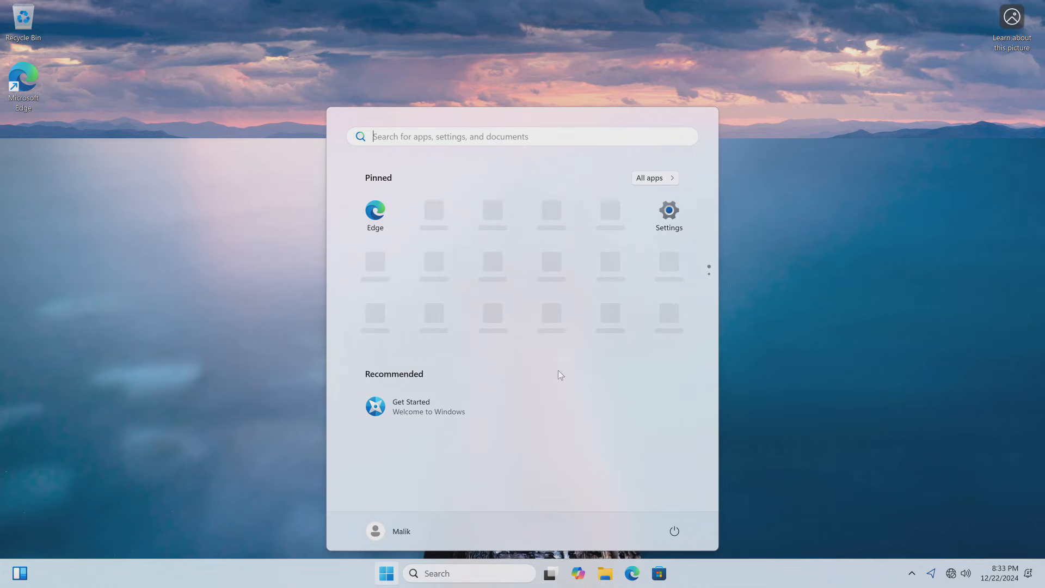
mouse_move(837, 475)
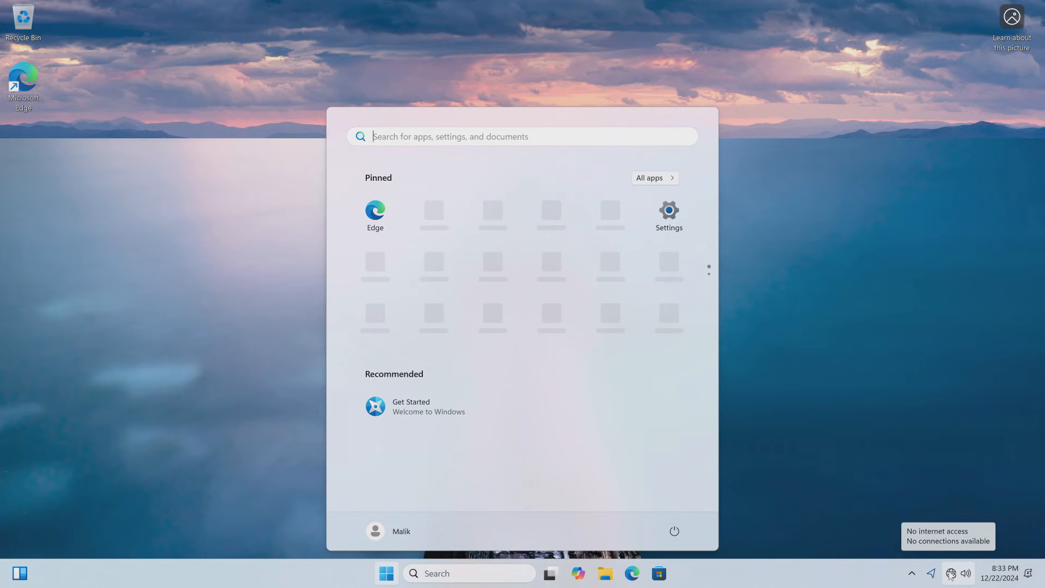
mouse_move(802, 496)
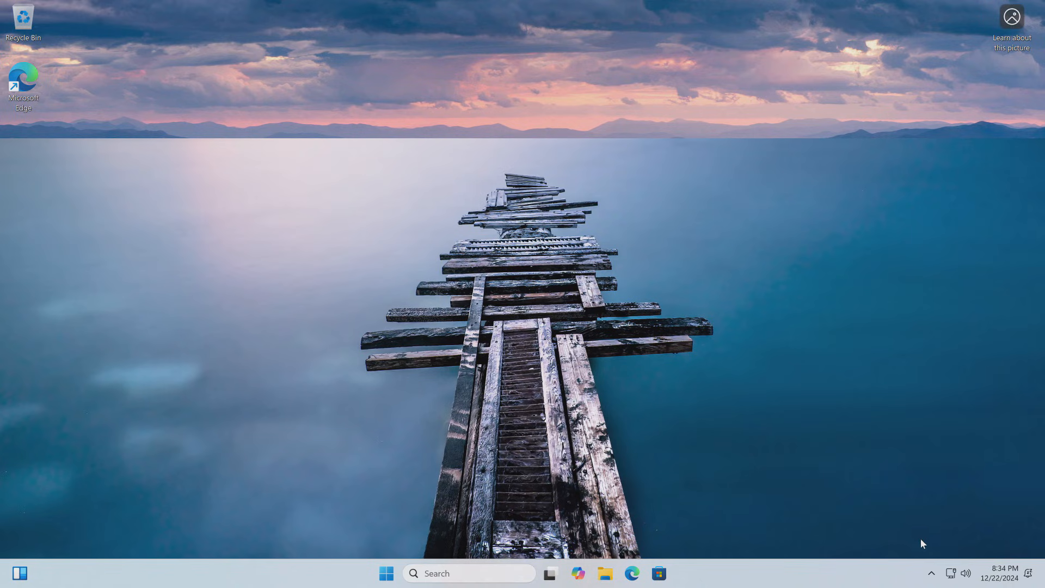
mouse_move(951, 573)
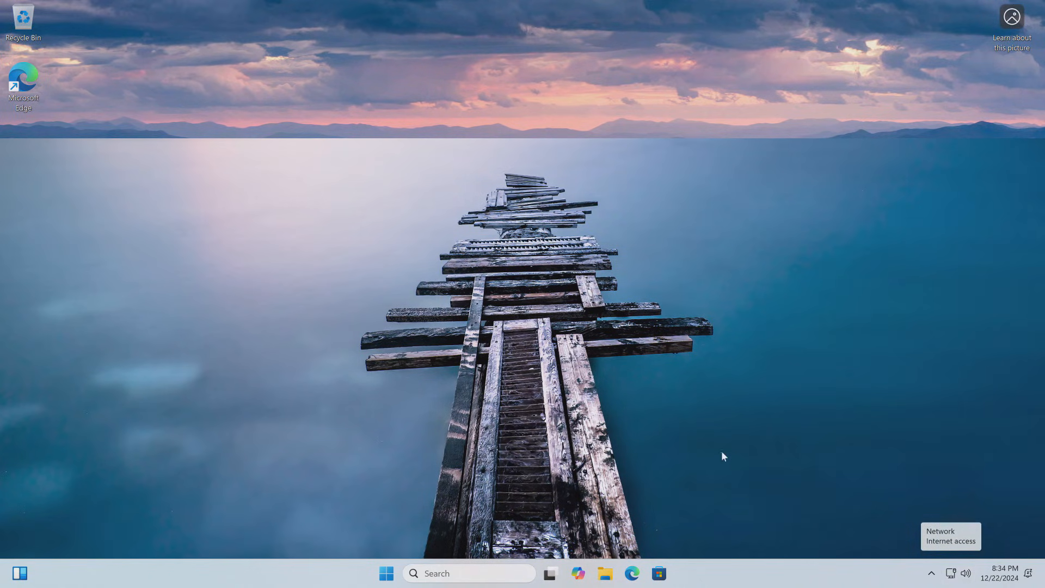
- Show System > About with Windows 11 Pro 24H2, build 26100.1742 specifications
left_click(385, 572)
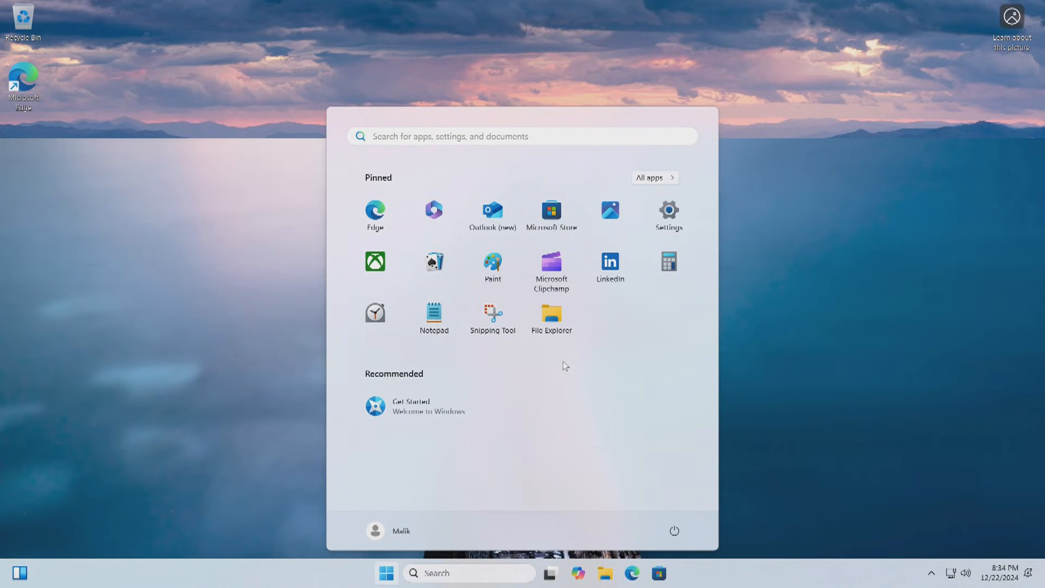
mouse_move(669, 217)
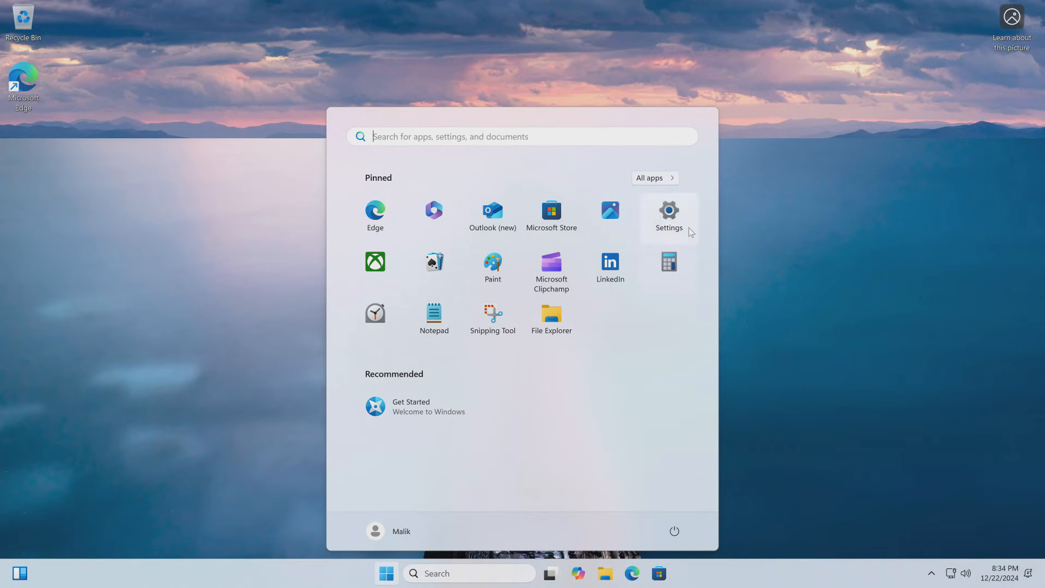
left_click(668, 213)
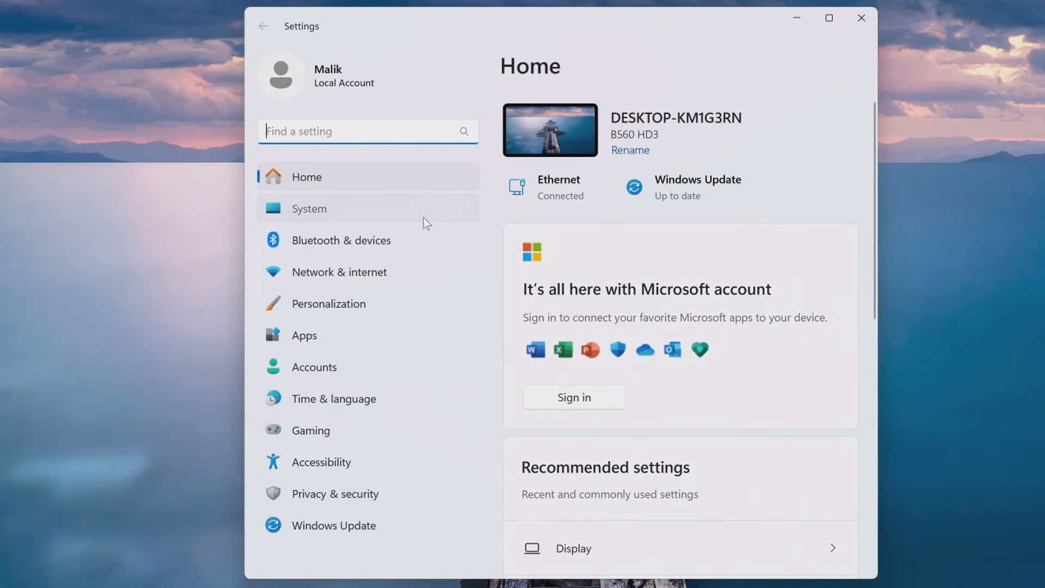
left_click(308, 208)
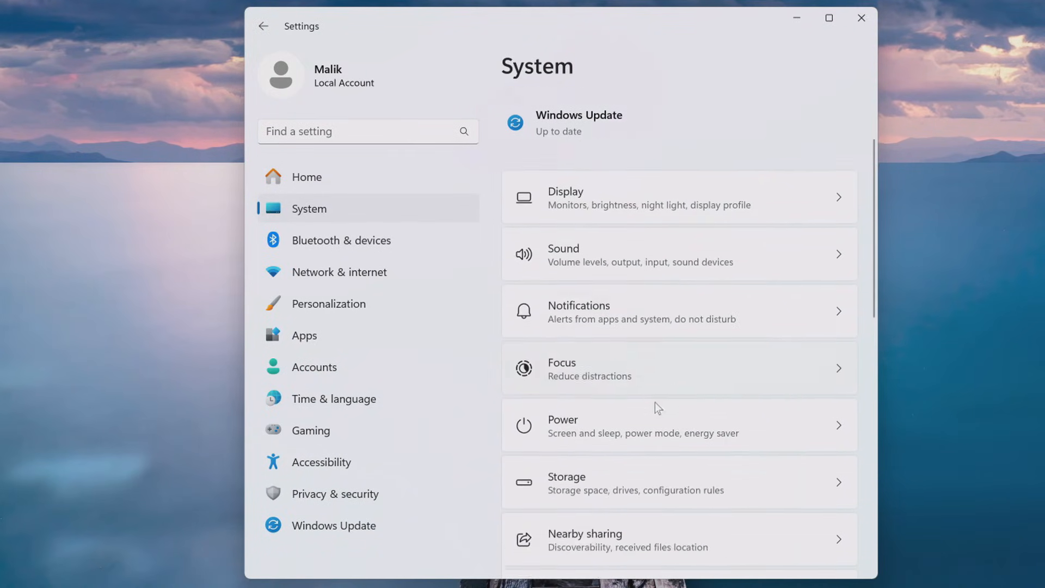
scroll("down", 3)
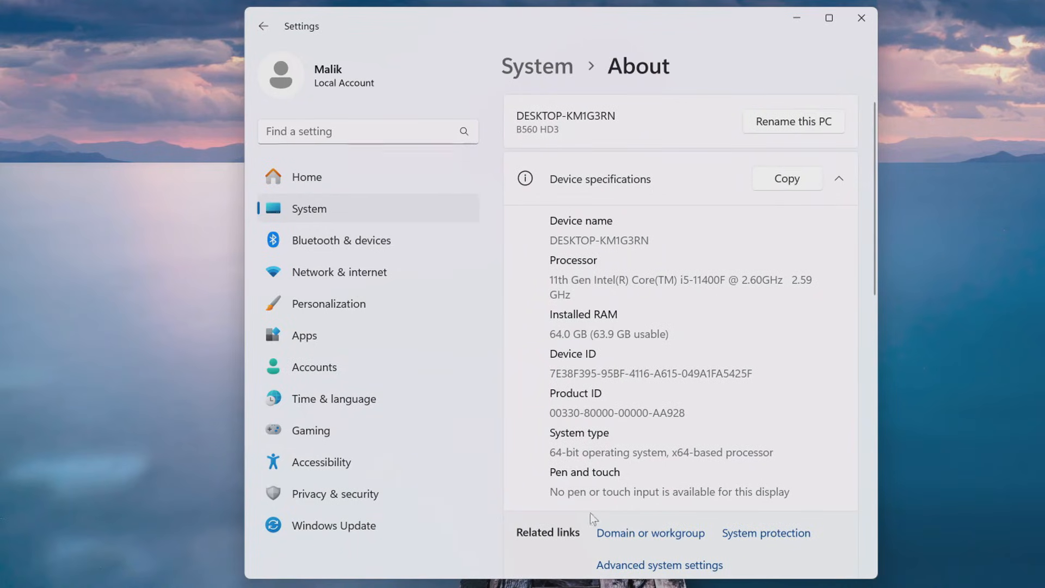
scroll("down", 3)
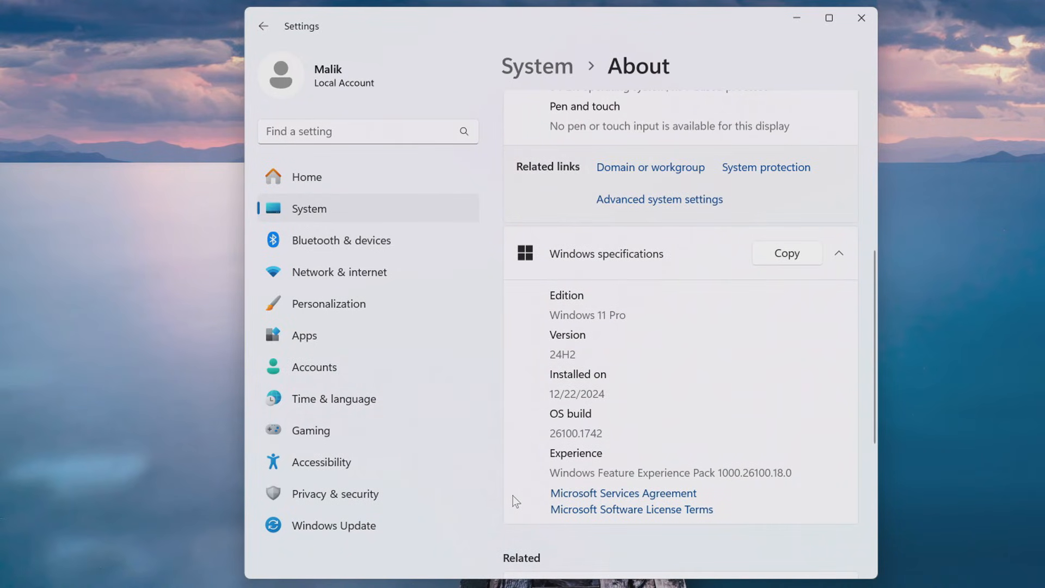
mouse_move(546, 490)
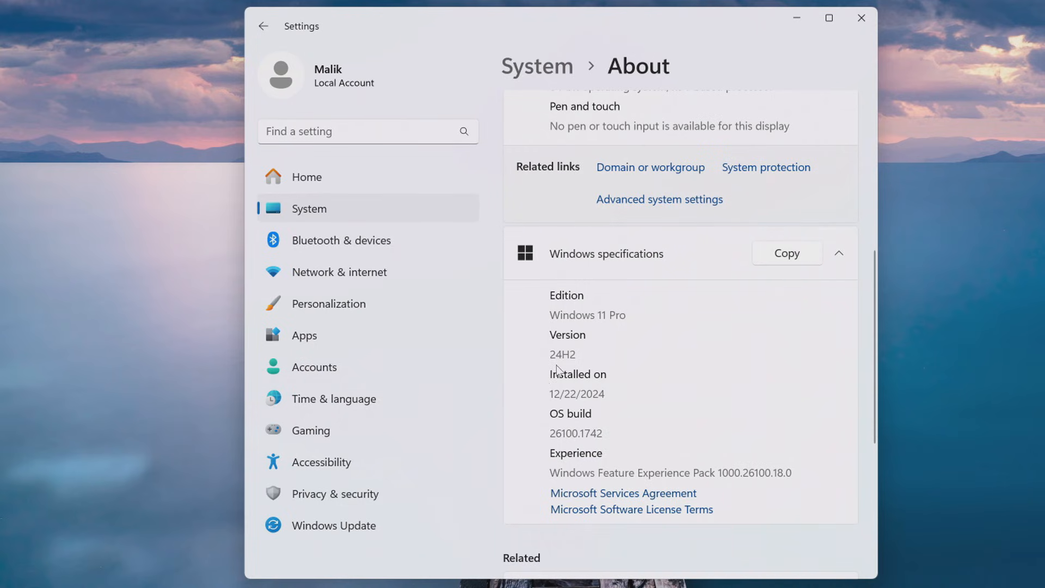
mouse_move(502, 290)
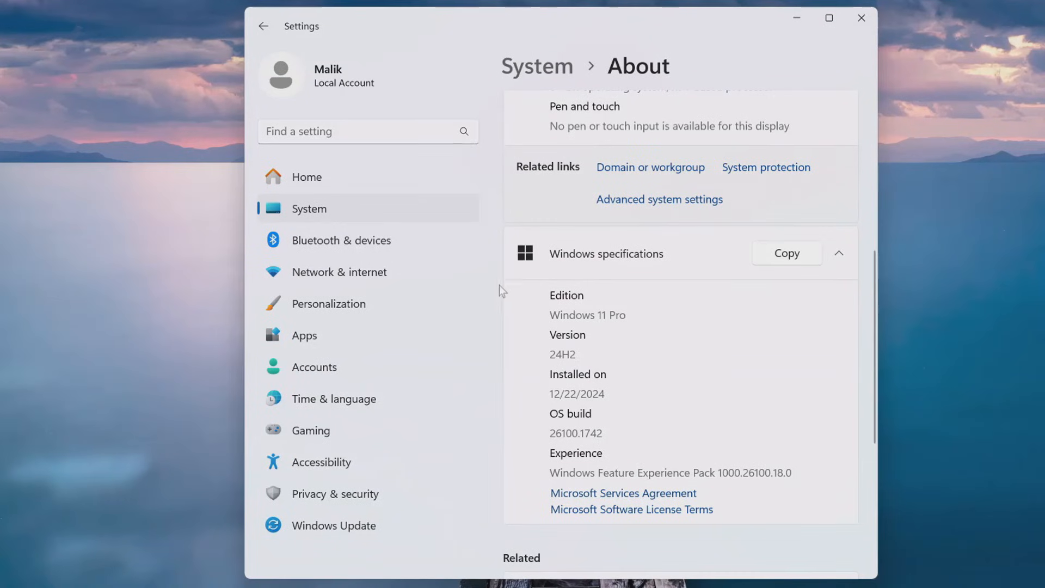
- Expand Activation state on the Activation page, showing a digital license for Windows 11 Pro
left_click(263, 26)
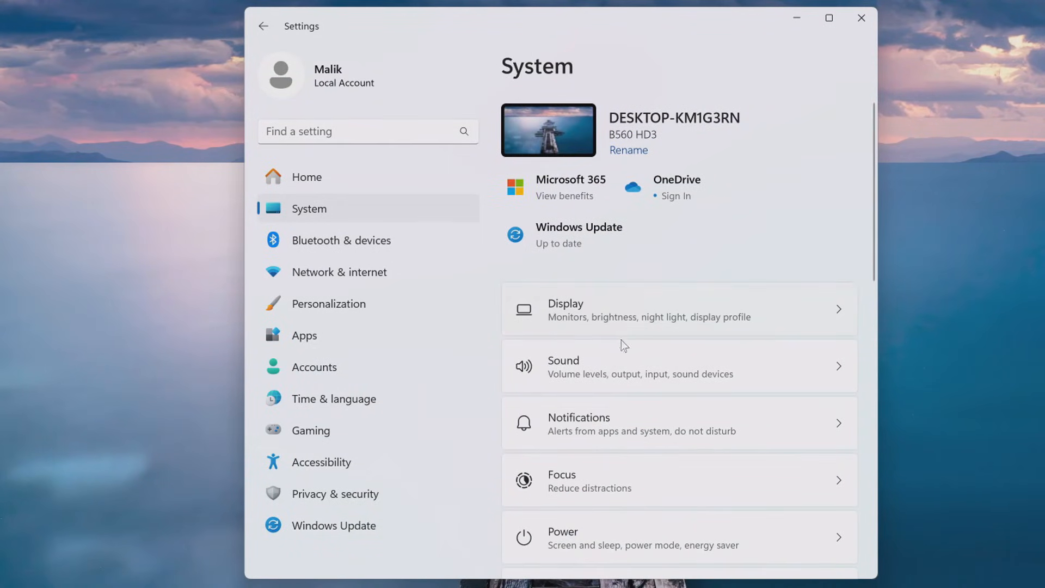
scroll("down", 3)
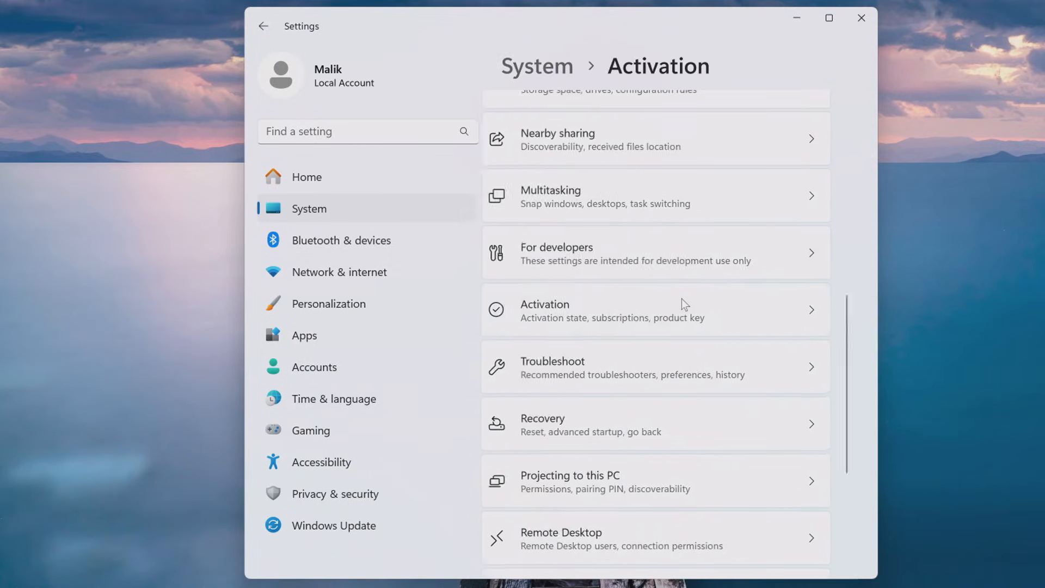
left_click(656, 310)
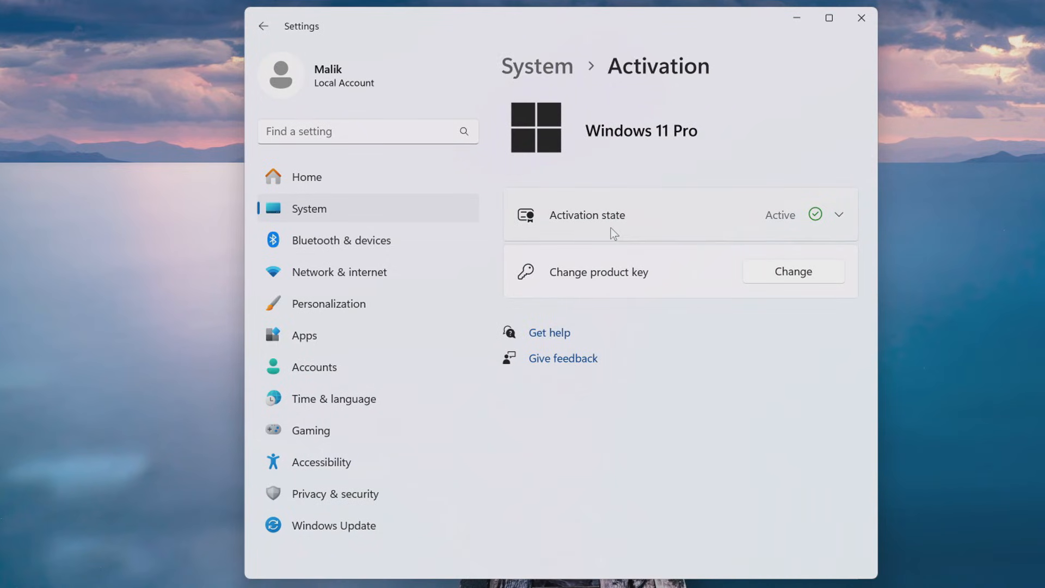
left_click(840, 215)
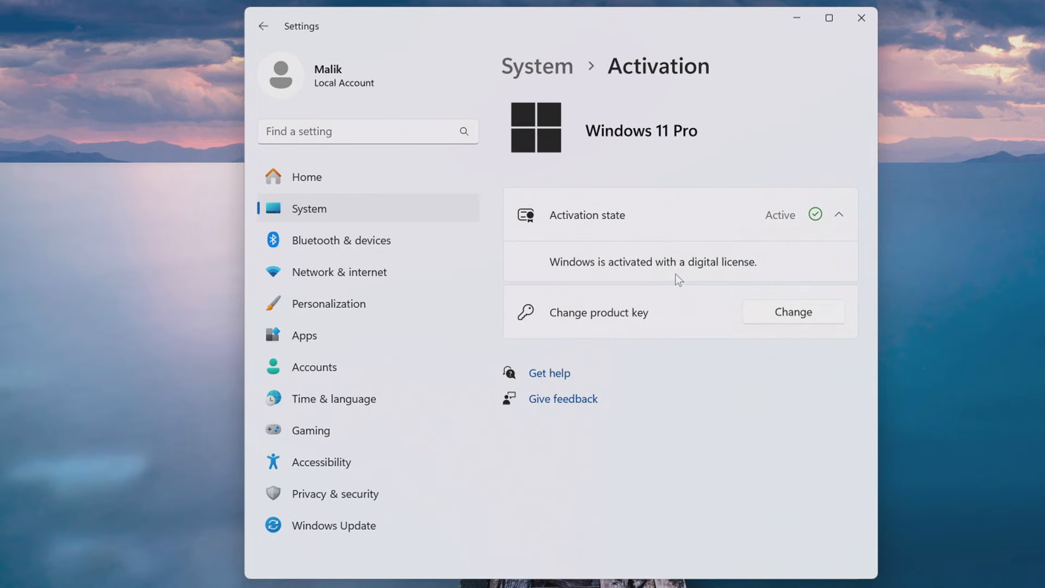
mouse_move(724, 280)
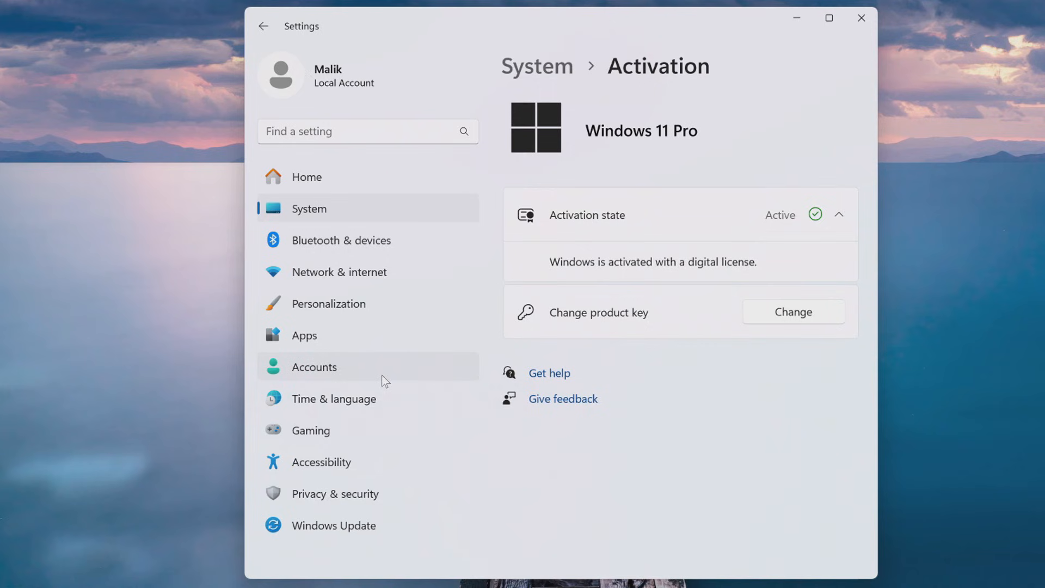
- Review Accounts > Your info showing a local administrator account, then close Settings
left_click(314, 367)
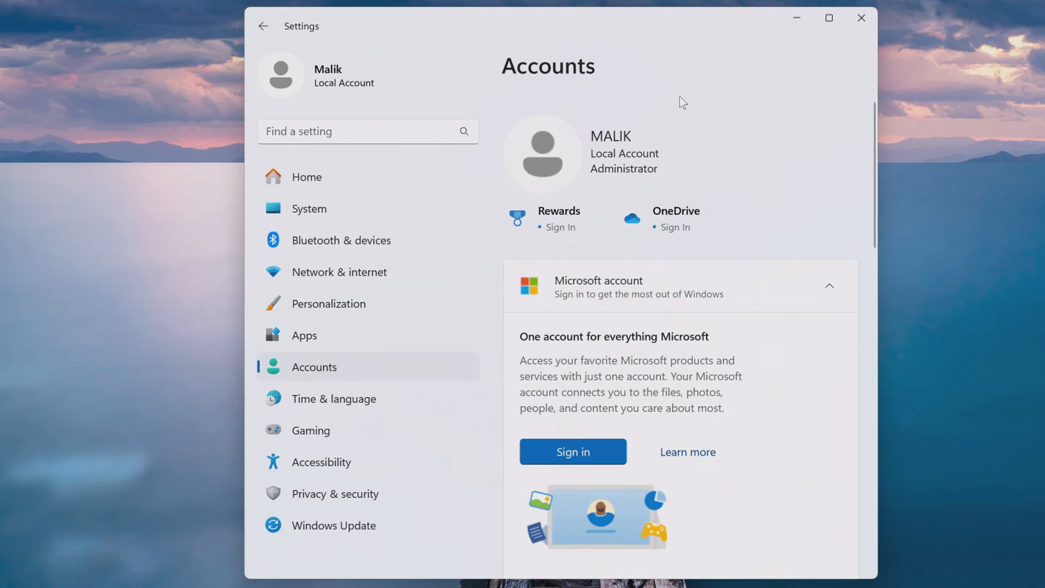
mouse_move(608, 192)
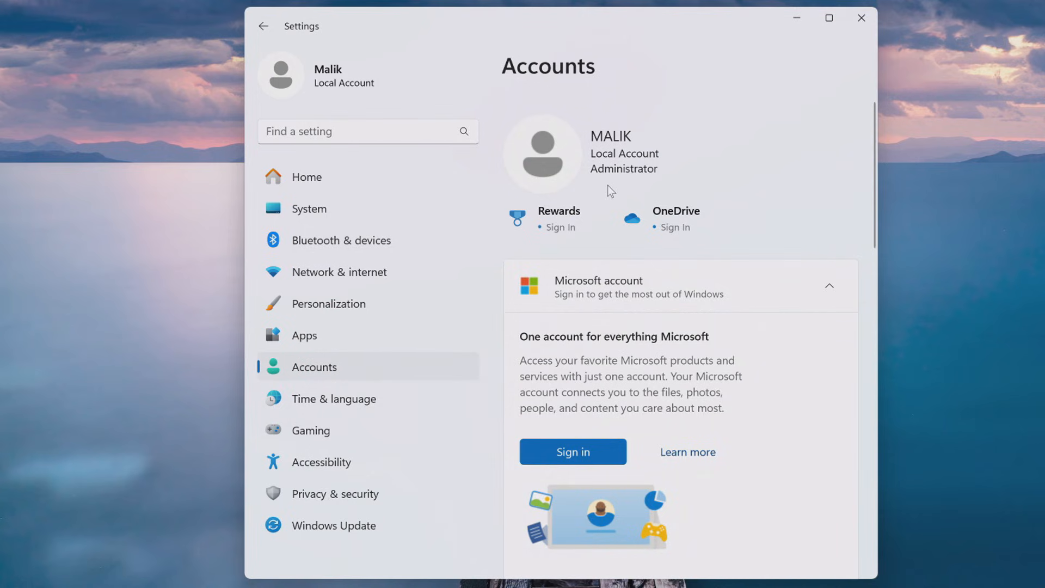
scroll("down", 3)
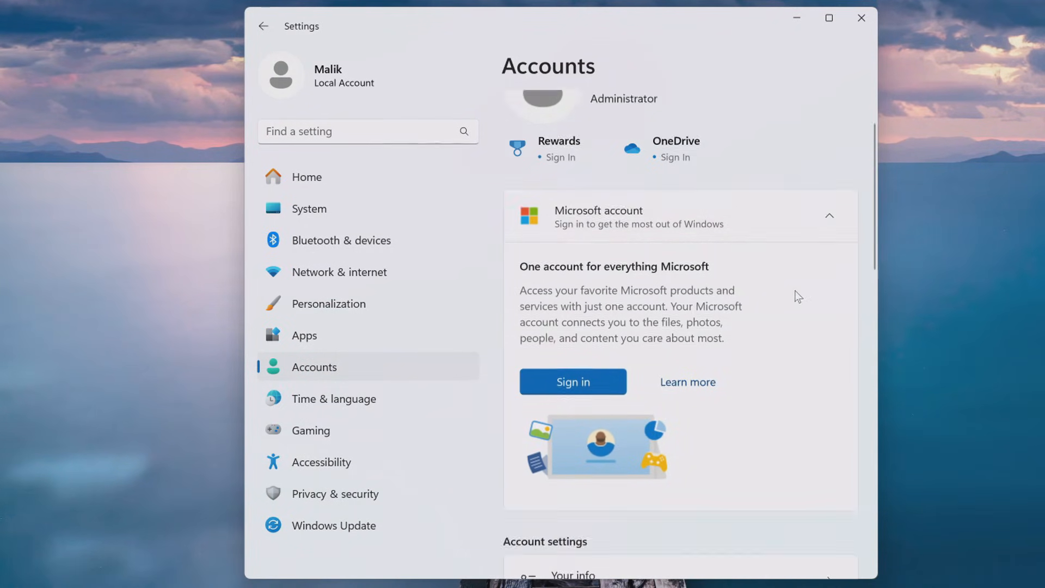
scroll("down", 3)
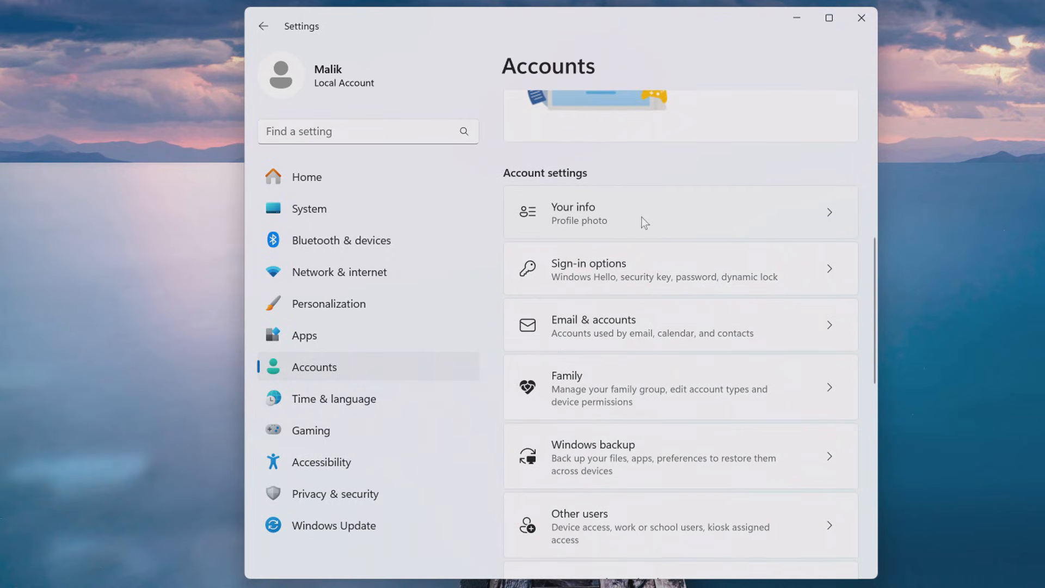
left_click(667, 212)
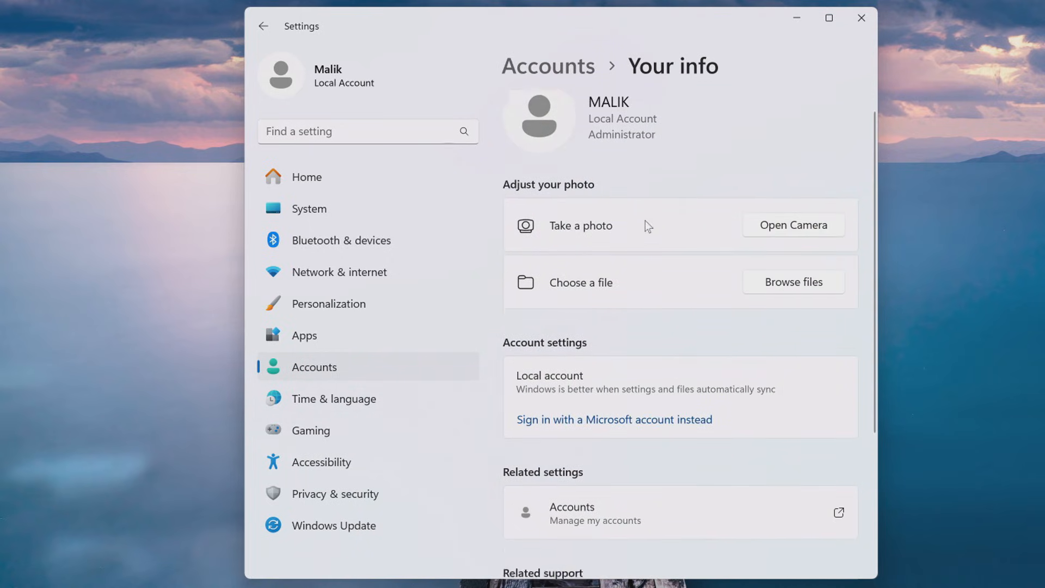
scroll("down", 3)
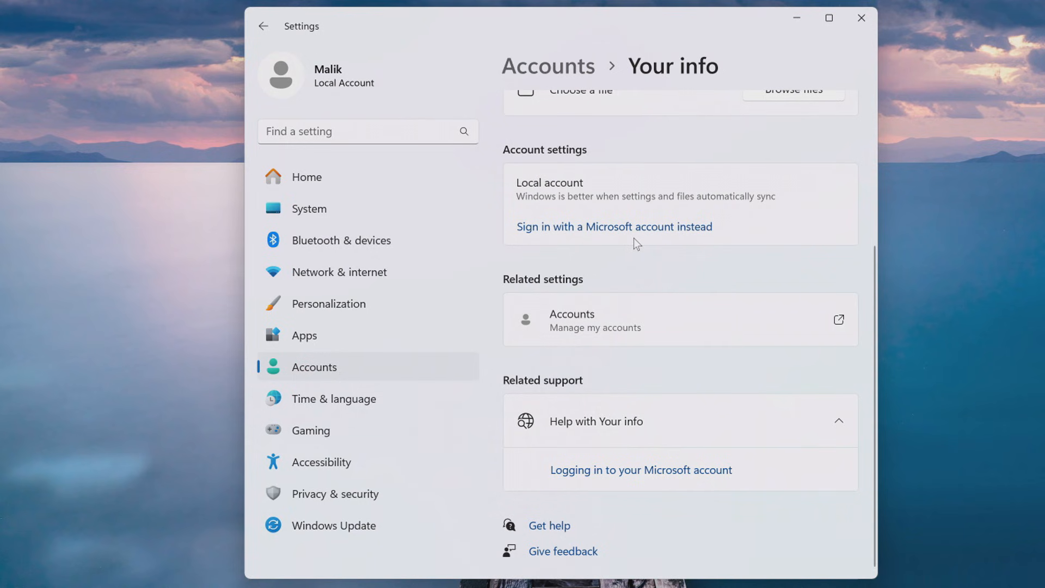
left_click(860, 18)
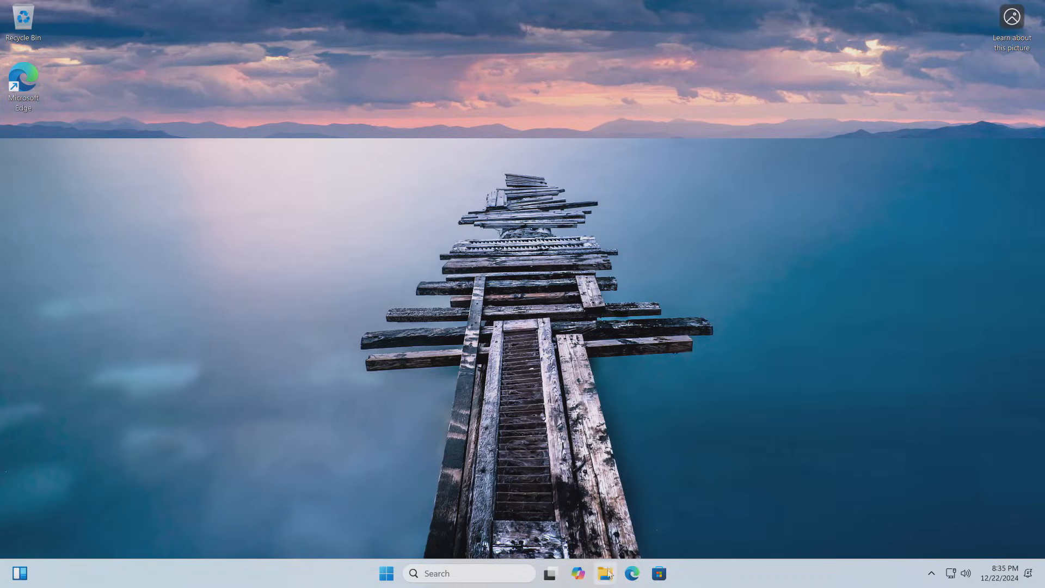
- Browse This PC to the All data (E:) drive's intact folders, then close File Explorer
left_click(605, 574)
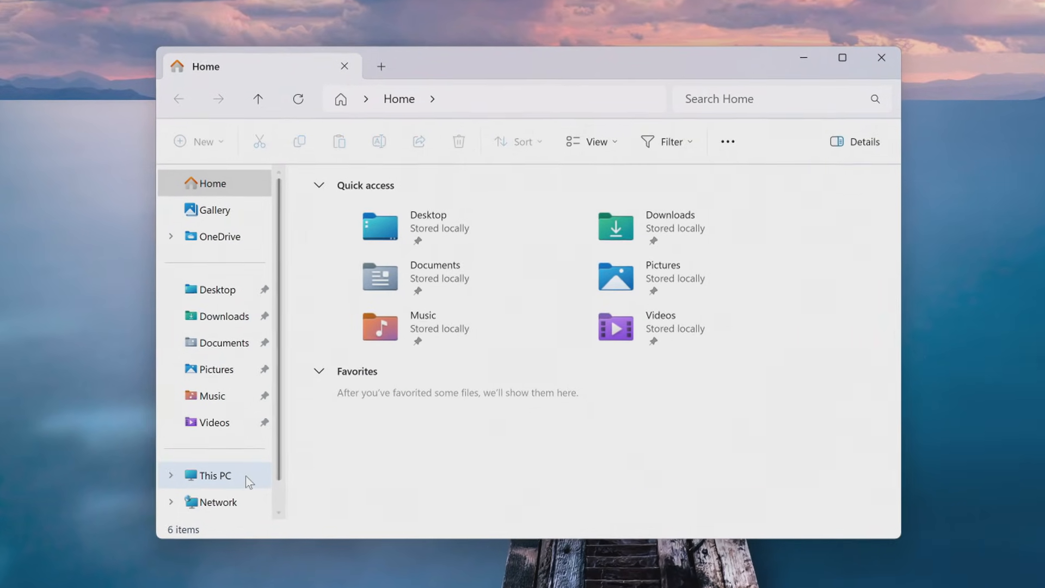
left_click(212, 474)
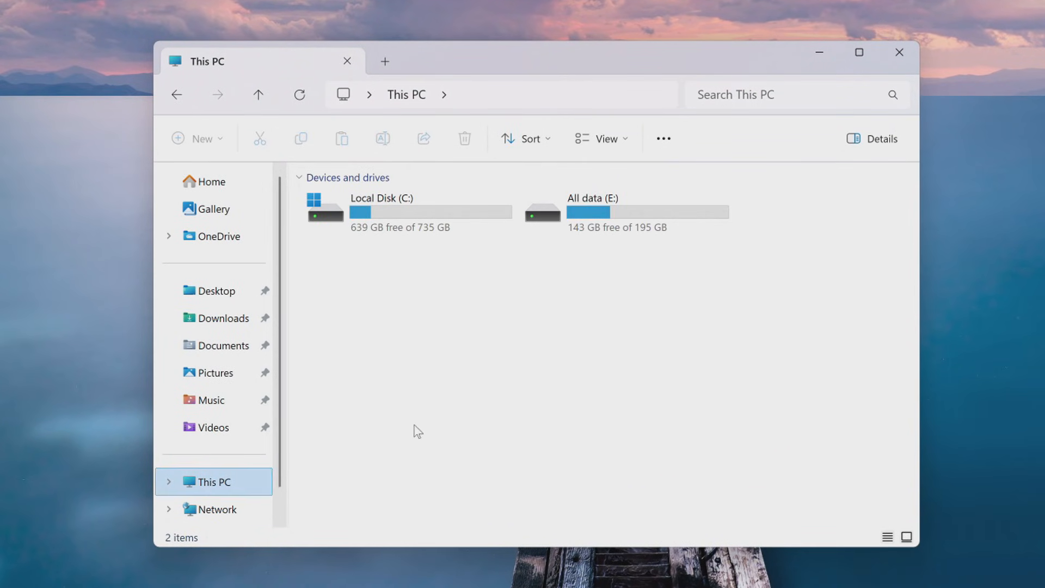
left_click(625, 211)
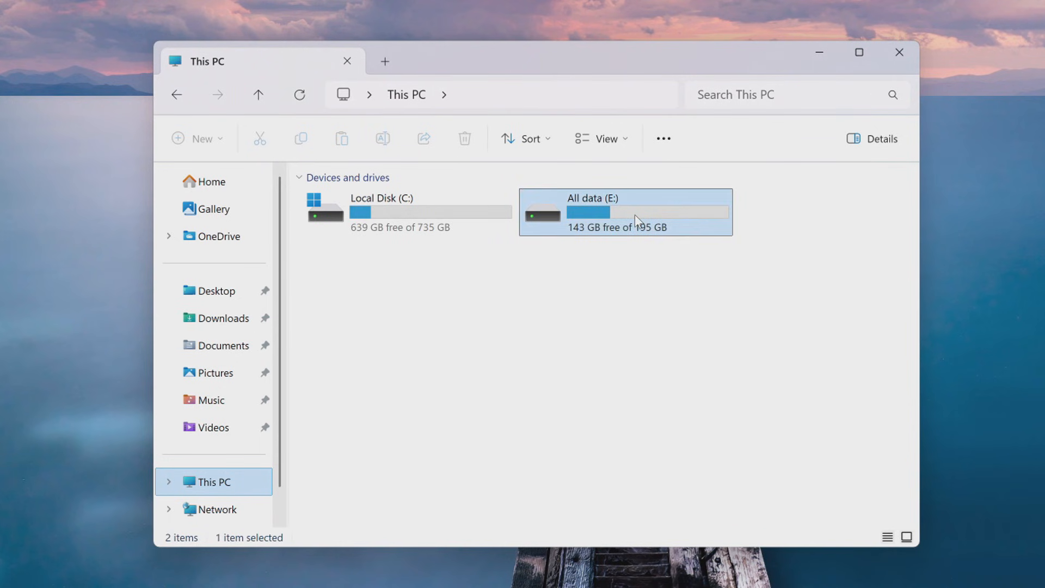
double_click(625, 212)
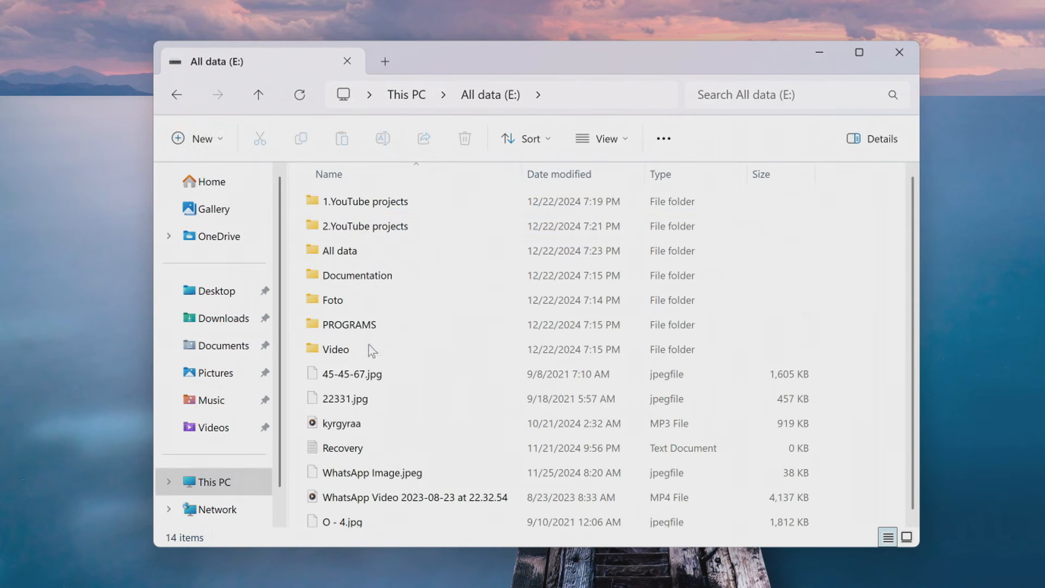
mouse_move(895, 383)
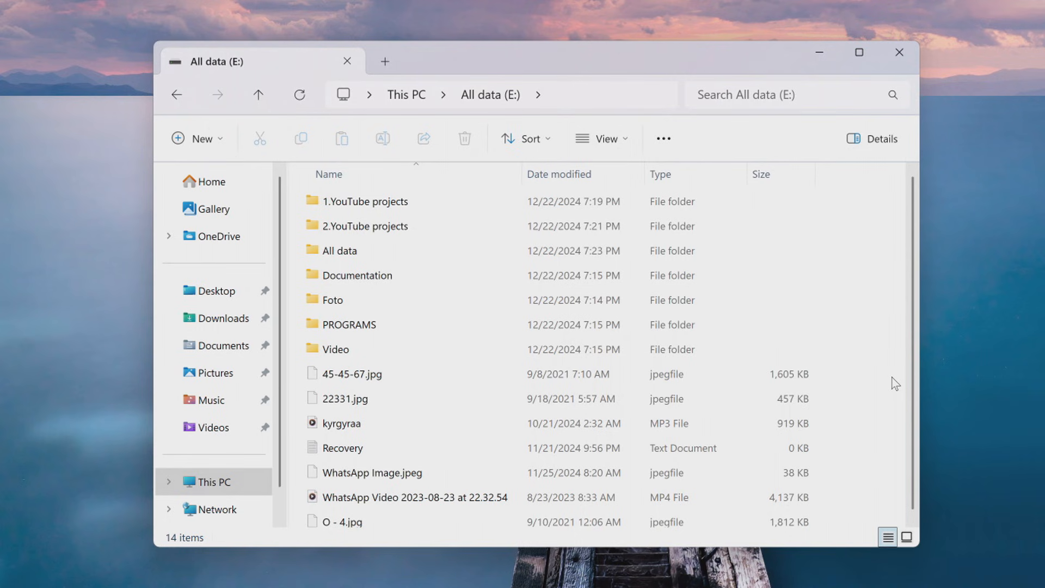
mouse_move(942, 89)
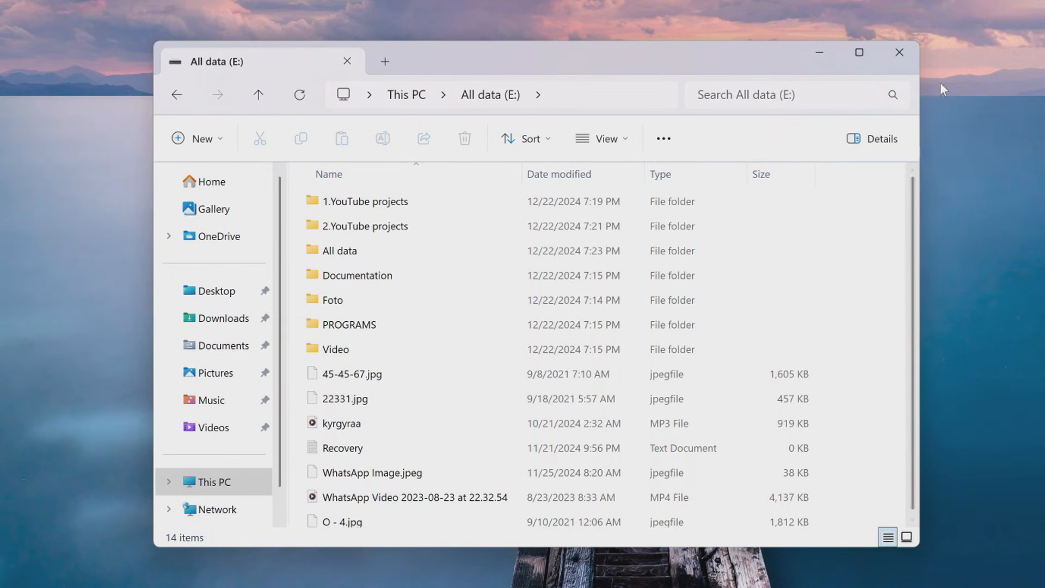
left_click(899, 52)
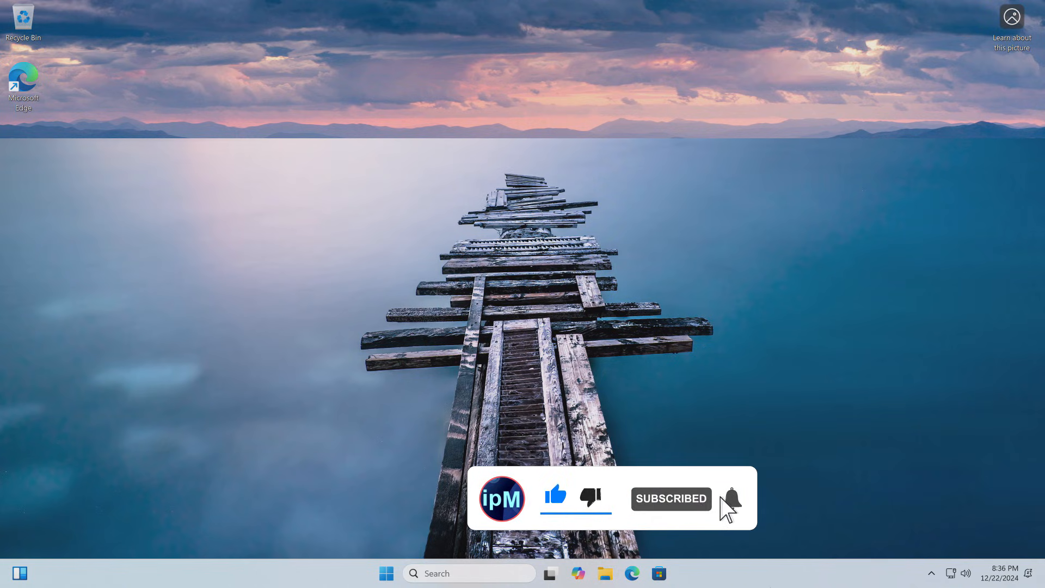
left_click(730, 499)
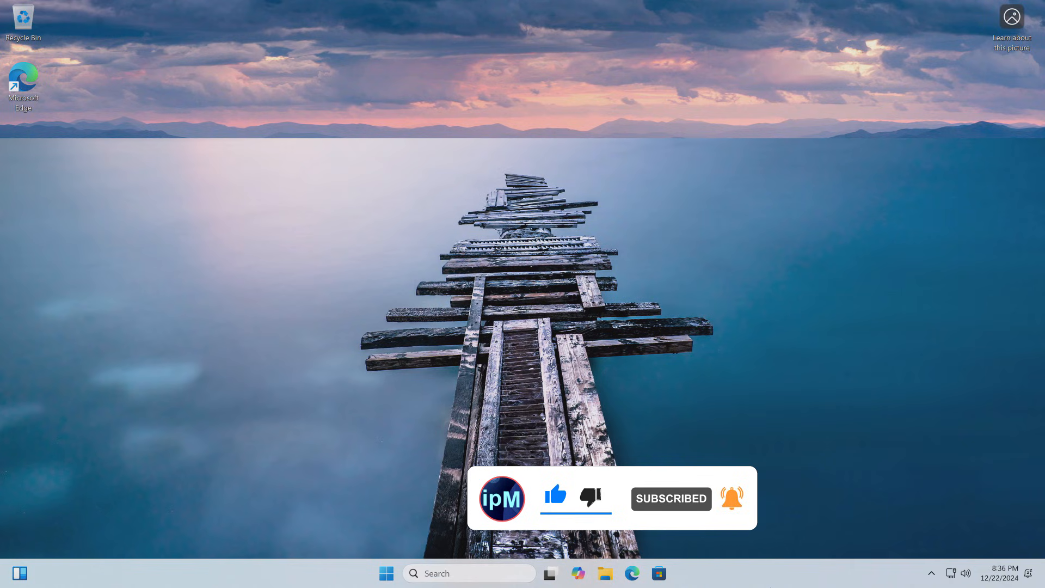